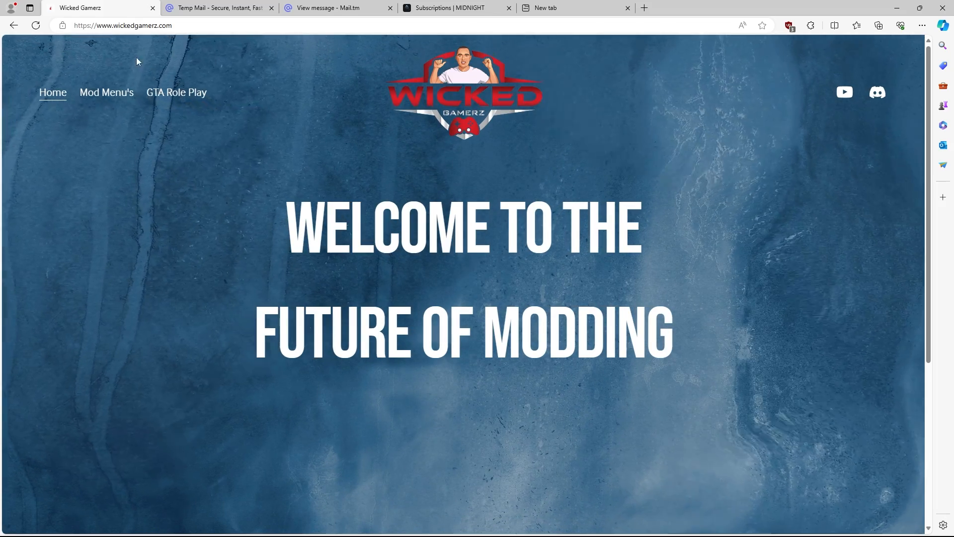
mouse_move(106, 92)
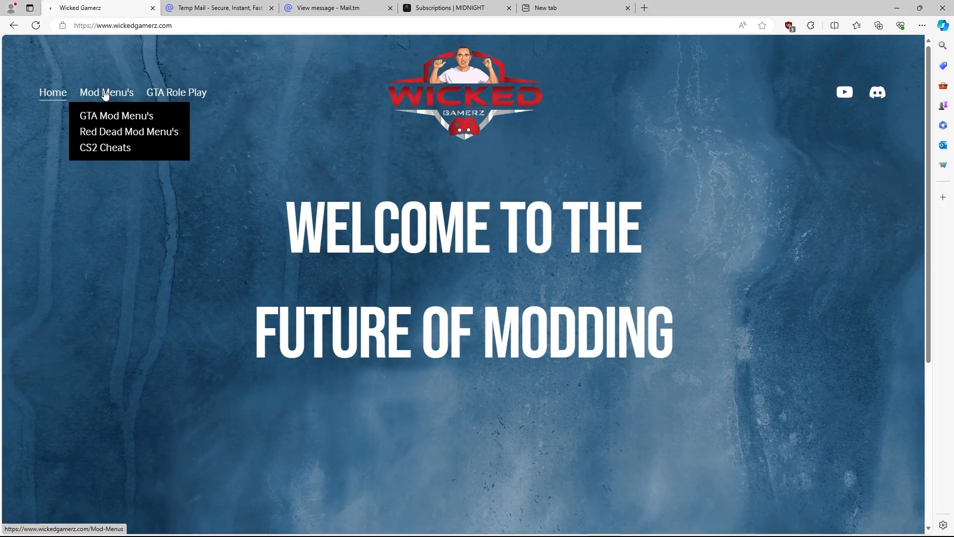
Step: Open CS2 Cheats, pick the Midnight CS2 page, and choose the $7.00 monthly plan
left_click(105, 147)
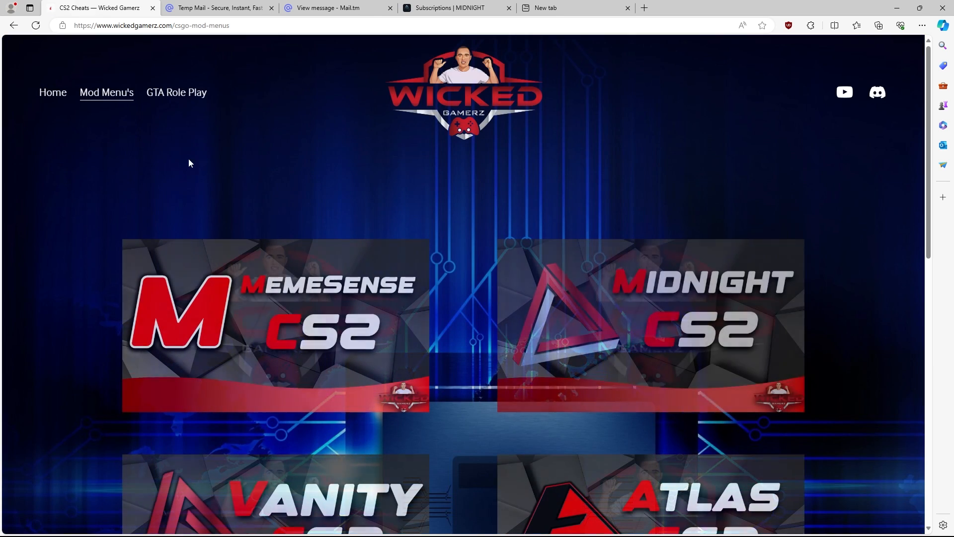
left_click(650, 325)
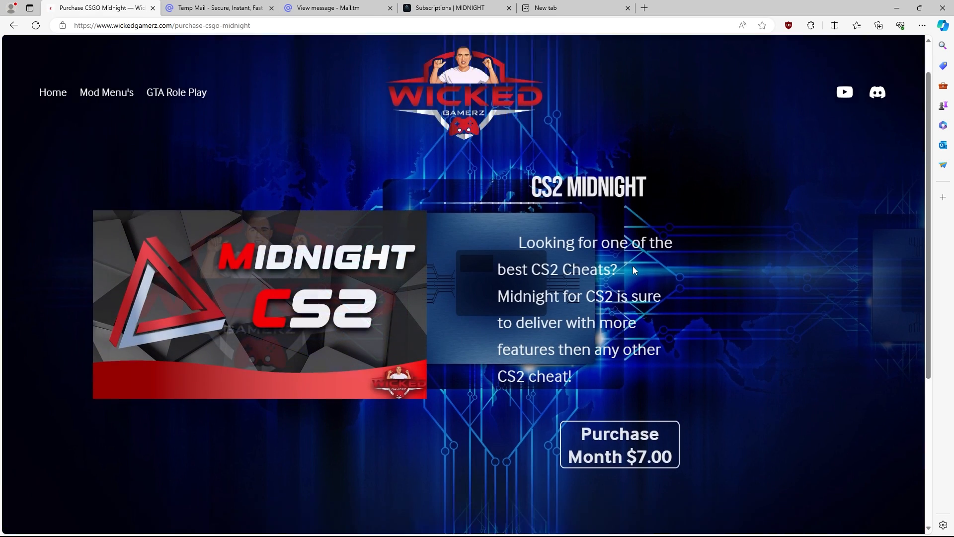
left_click(618, 445)
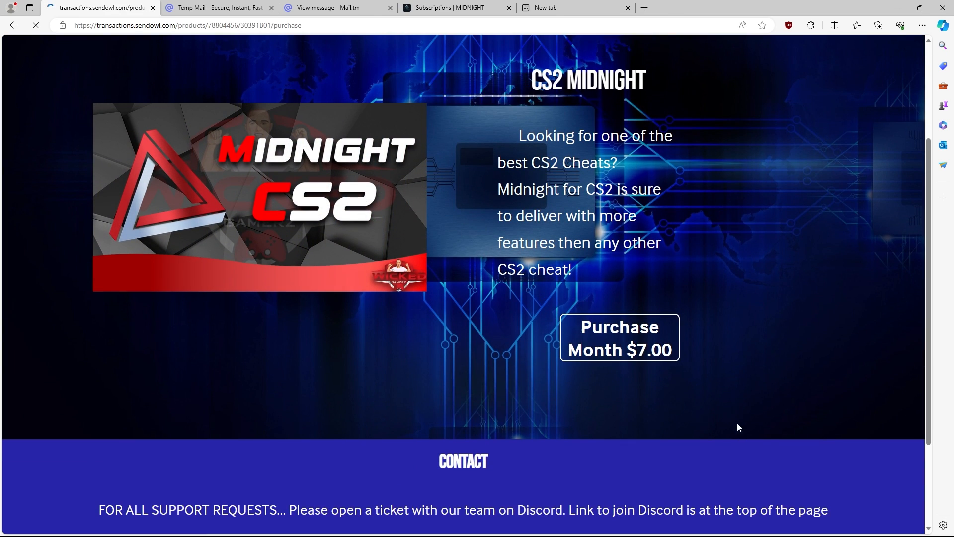
Step: Enter the discount code 'Lucian' in the SendOwl checkout
left_click(619, 338)
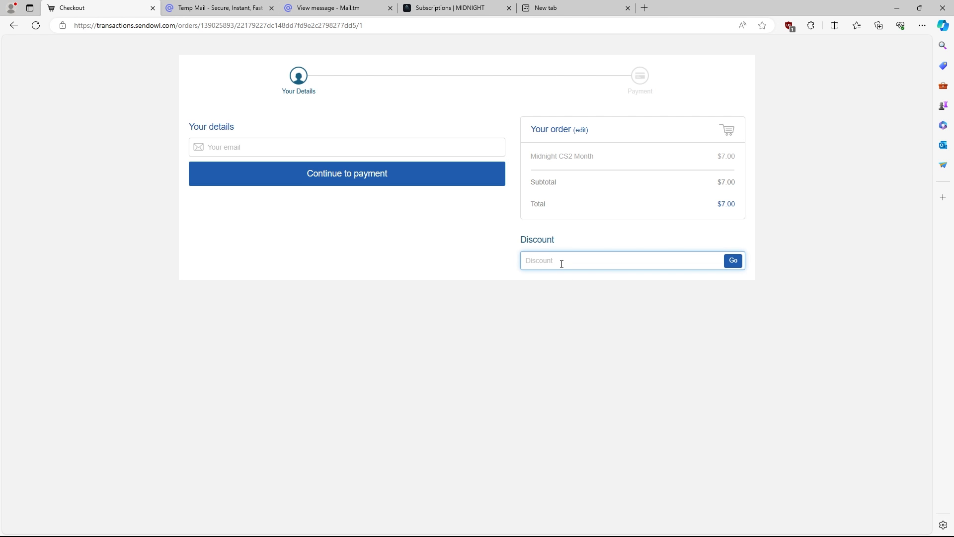
type("Luciano")
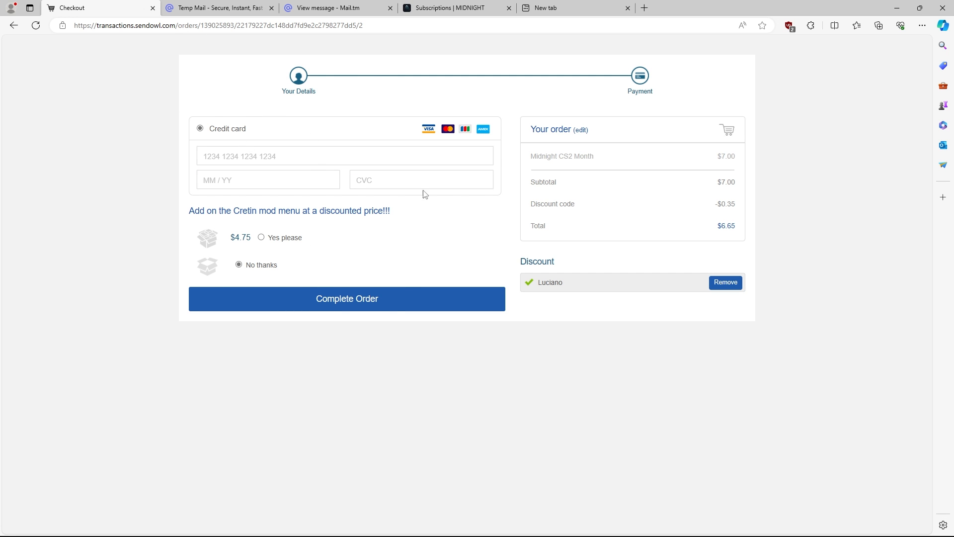
Step: Check the Temp Mail inbox for the SendOwl Downloads order email
left_click(219, 7)
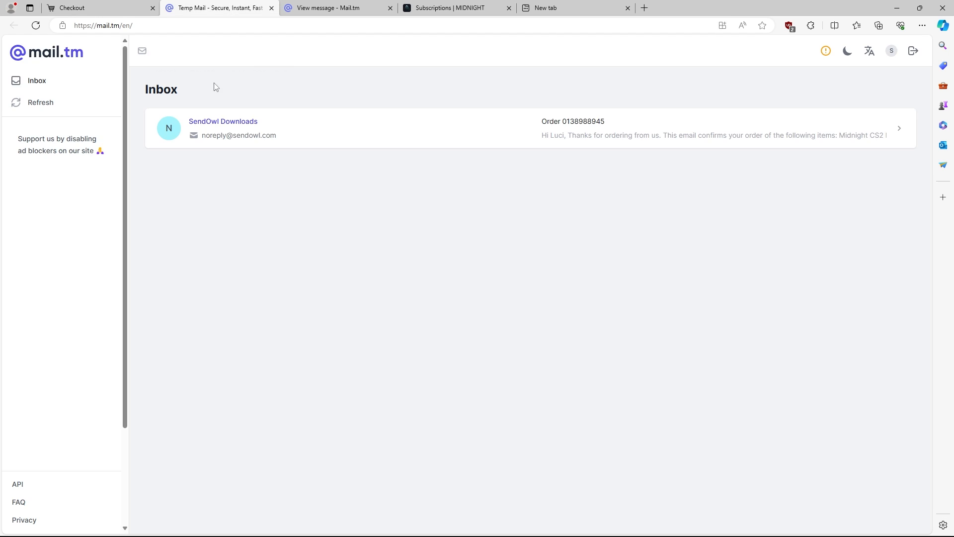
mouse_move(185, 133)
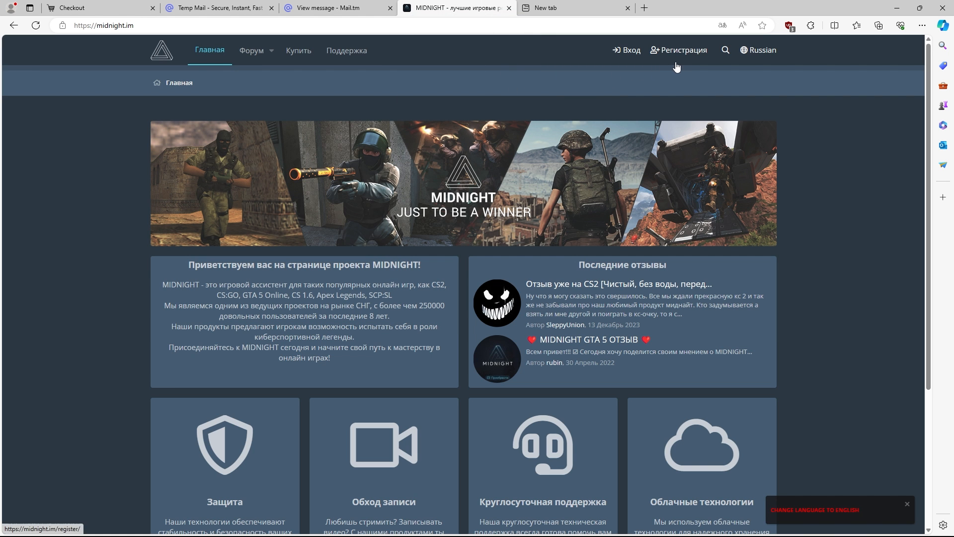
Step: Switch midnight.im from Russian to English and log in to the account
left_click(758, 50)
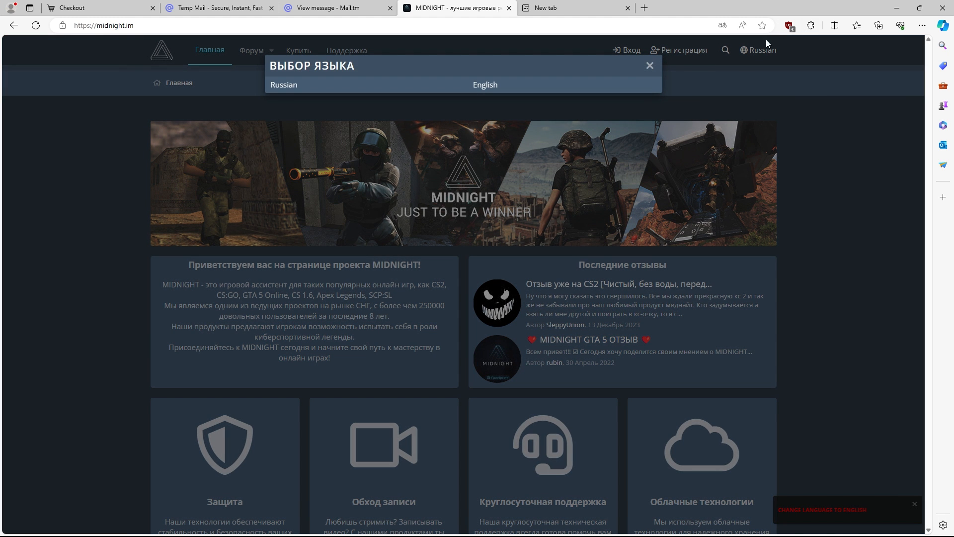
left_click(485, 84)
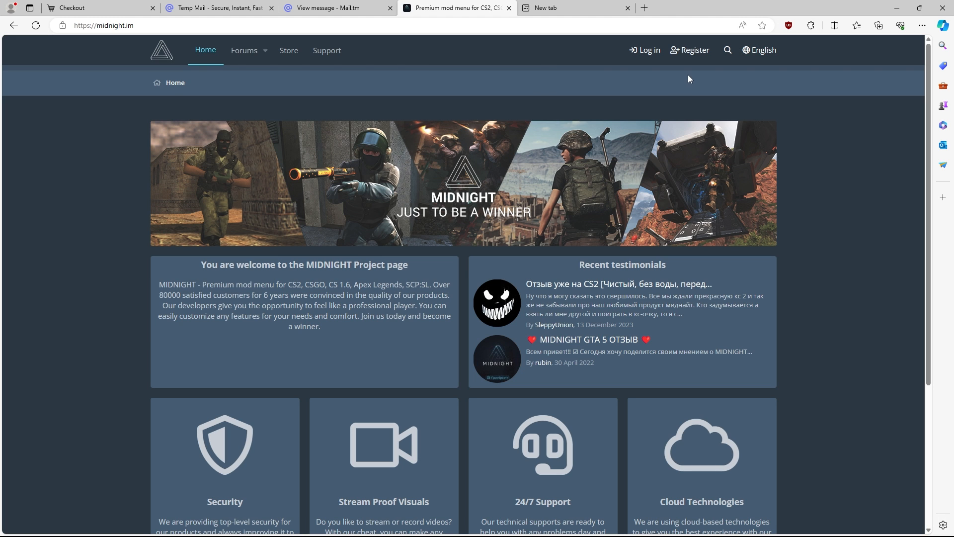
left_click(689, 50)
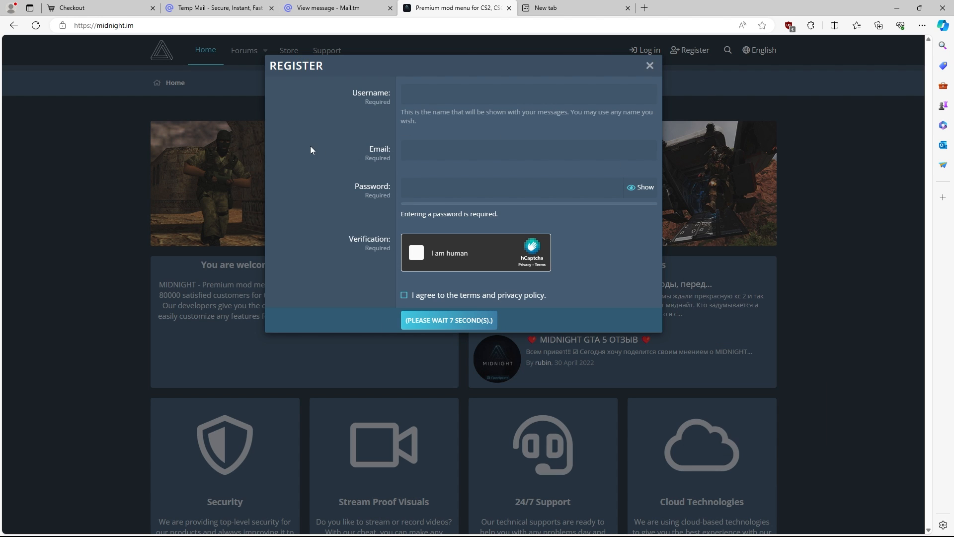
mouse_move(529, 304)
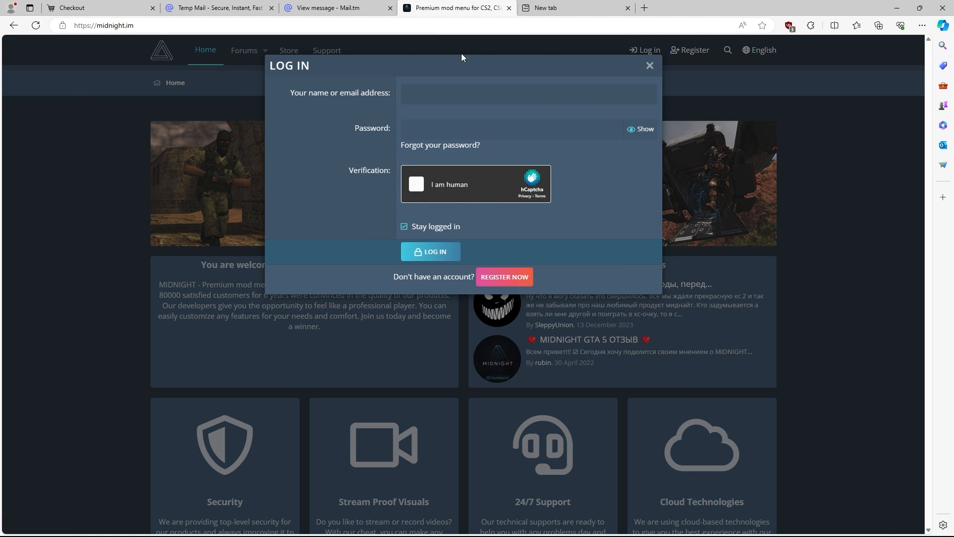
mouse_move(335, 11)
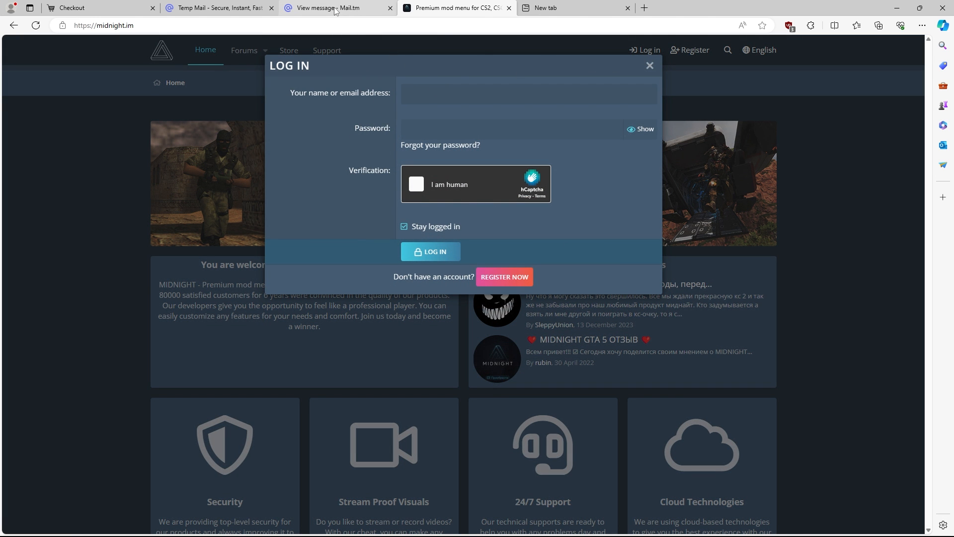
left_click(430, 251)
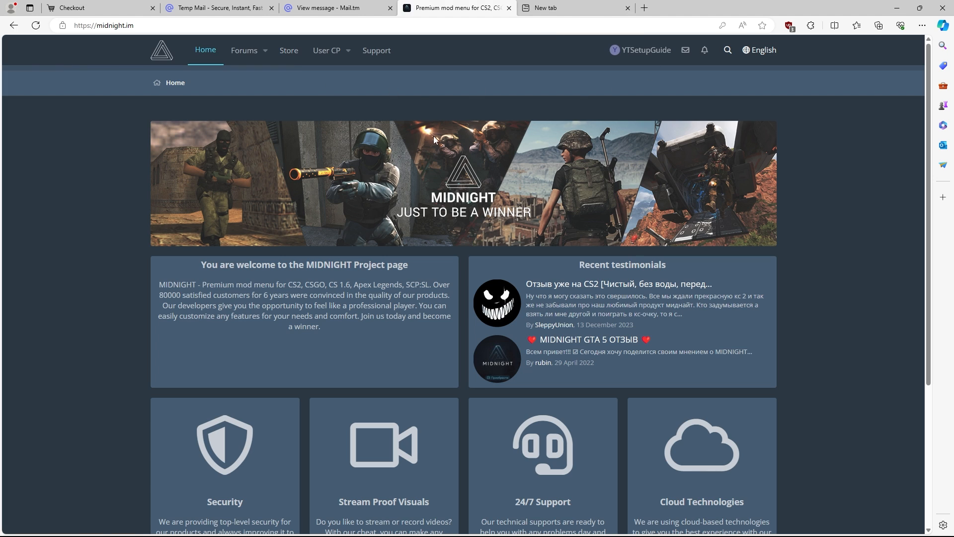
left_click(327, 50)
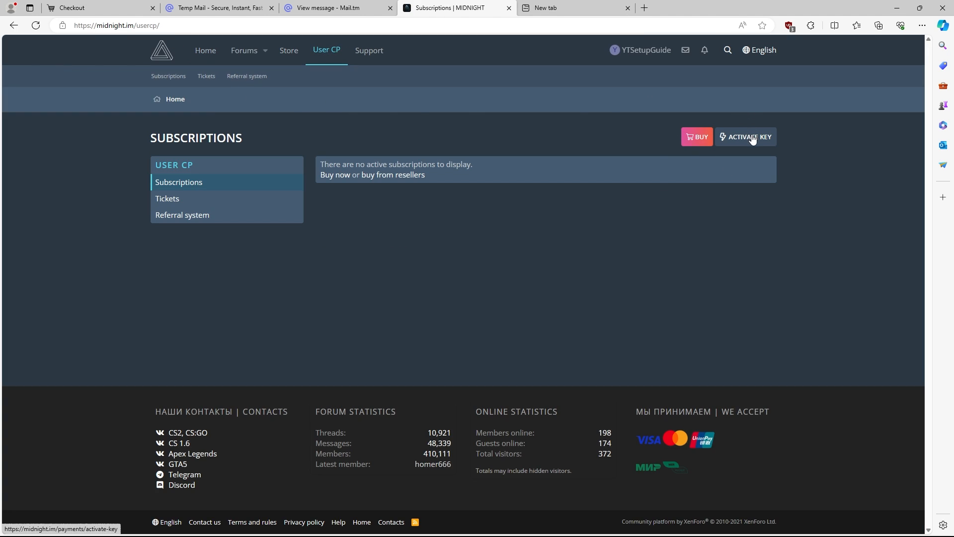
left_click(329, 8)
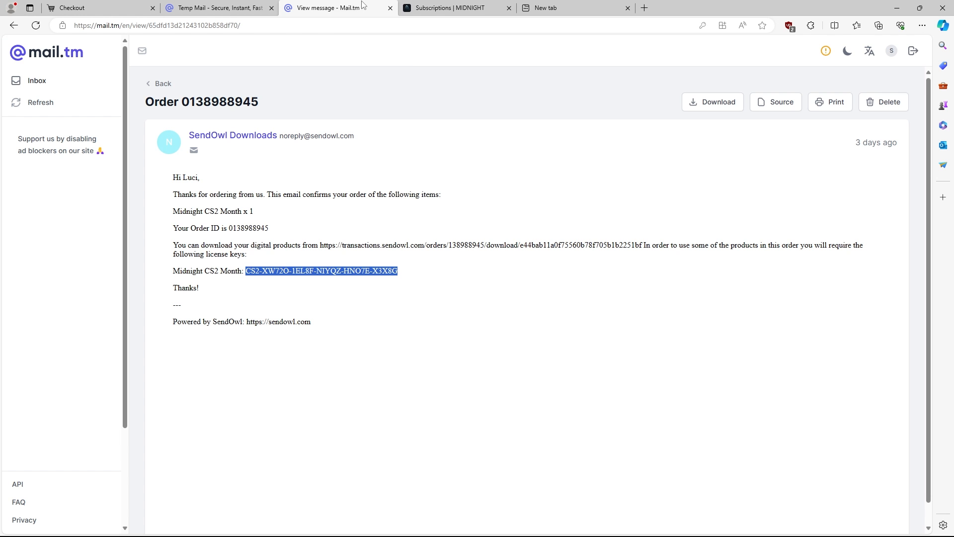
mouse_move(225, 414)
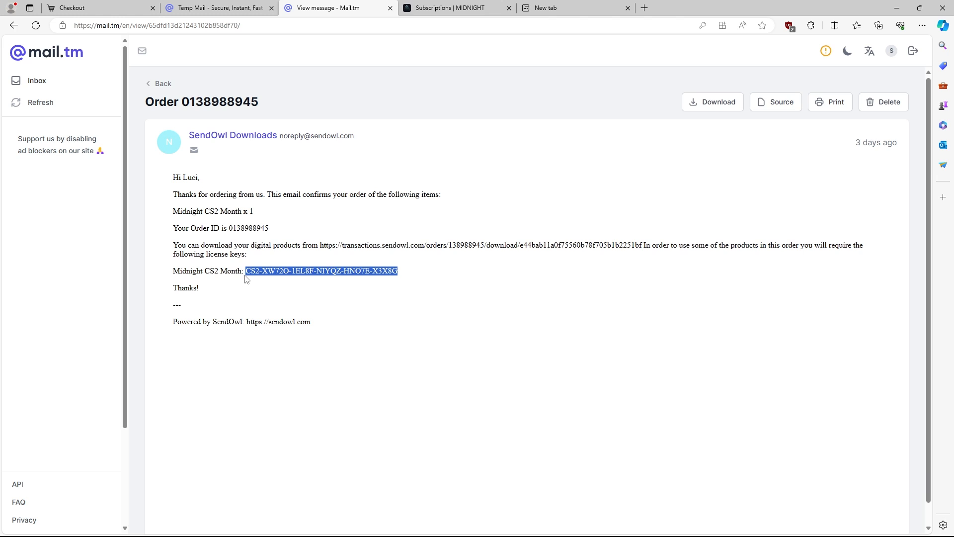
left_click(455, 8)
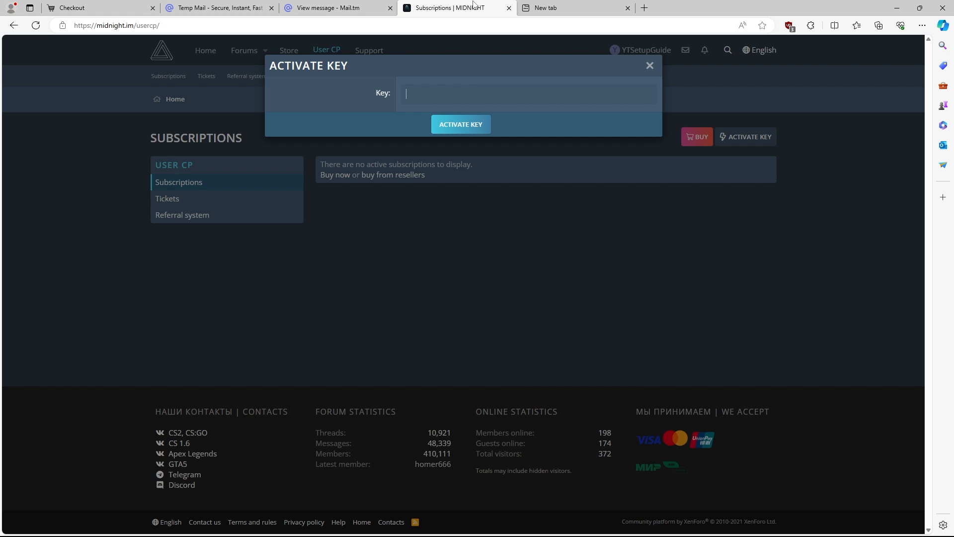
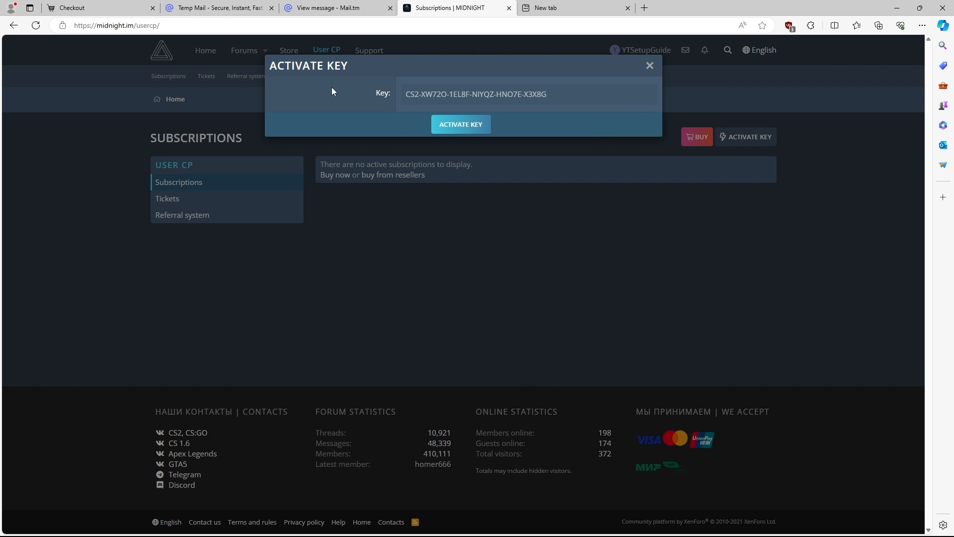
left_click(461, 124)
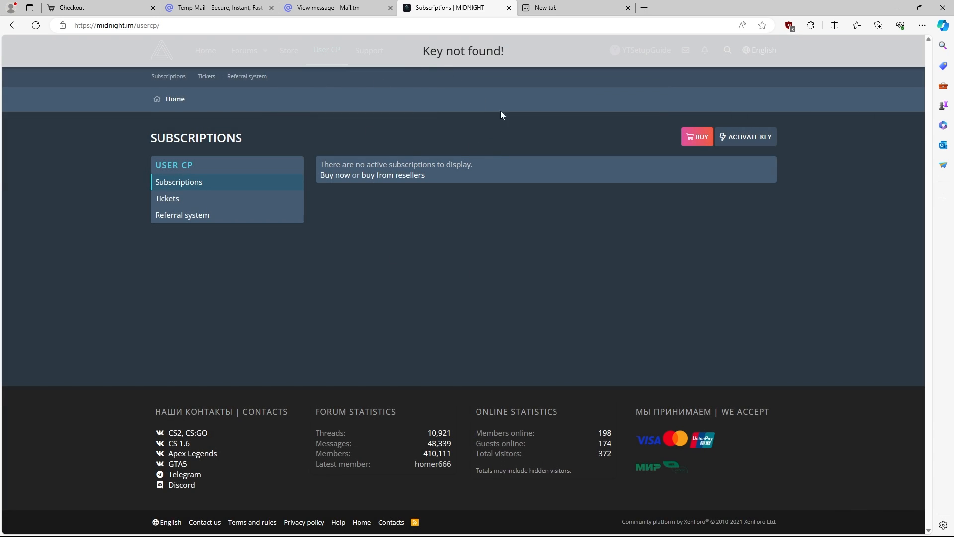
mouse_move(412, 51)
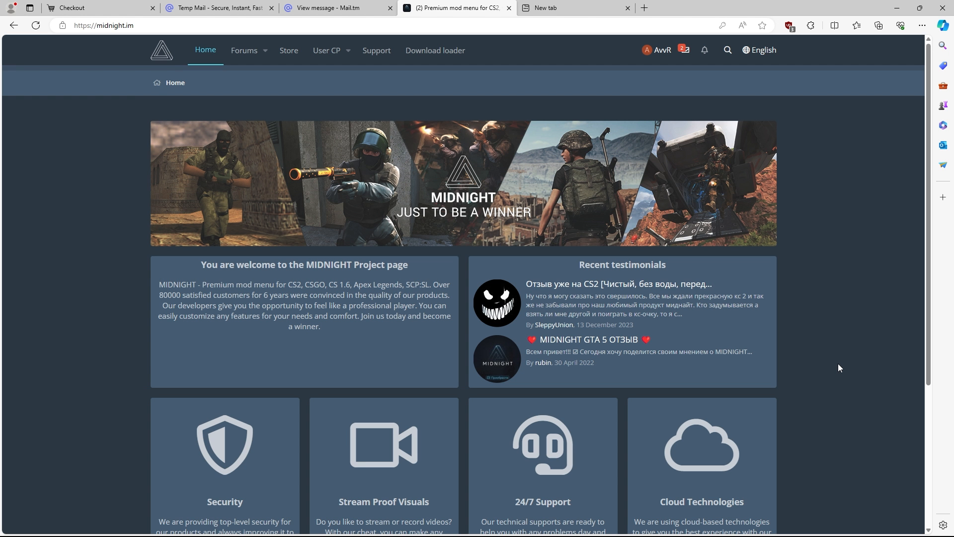
mouse_move(370, 125)
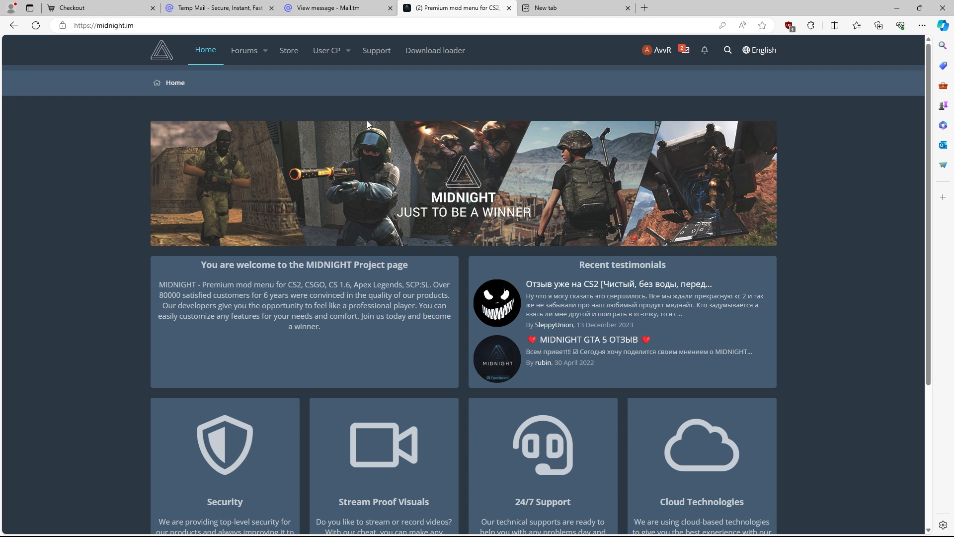
Step: Open the Download loader prompt from Midnight's top menu
left_click(435, 51)
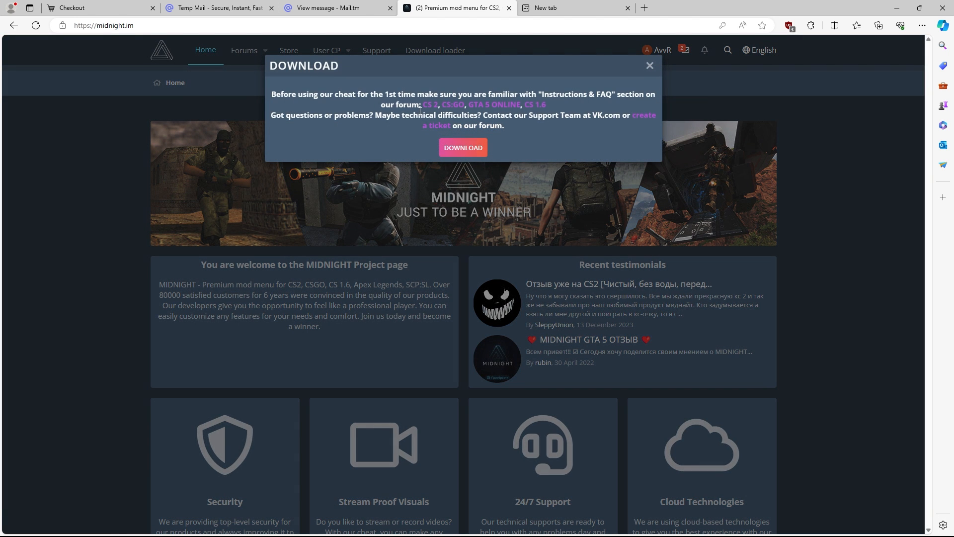
mouse_move(460, 189)
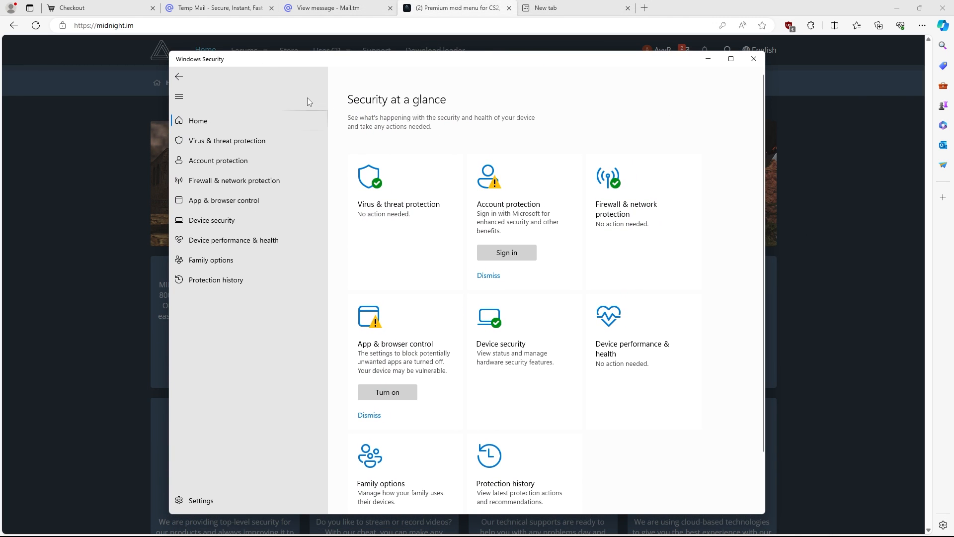
Step: Open Virus & threat protection settings and scroll down to Exclusions
left_click(227, 140)
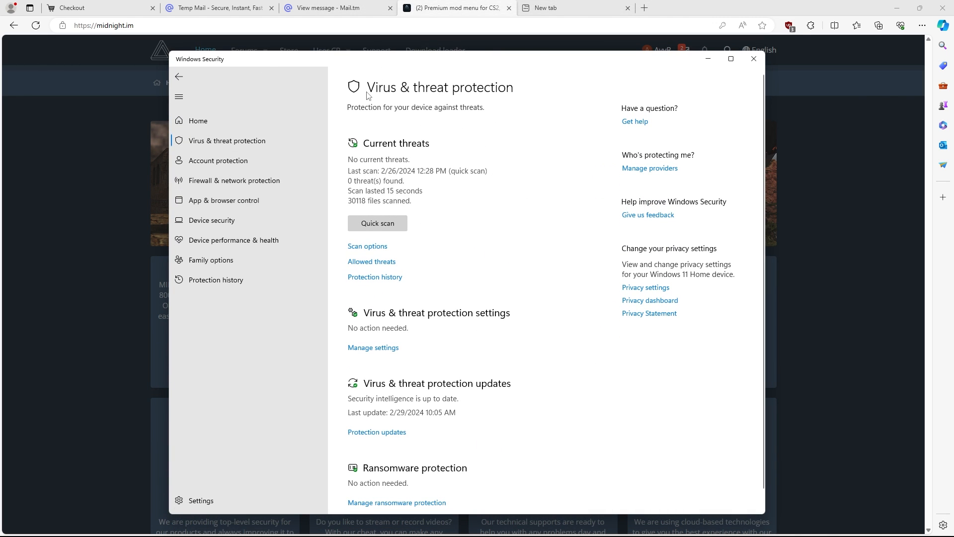
scroll("down", 3)
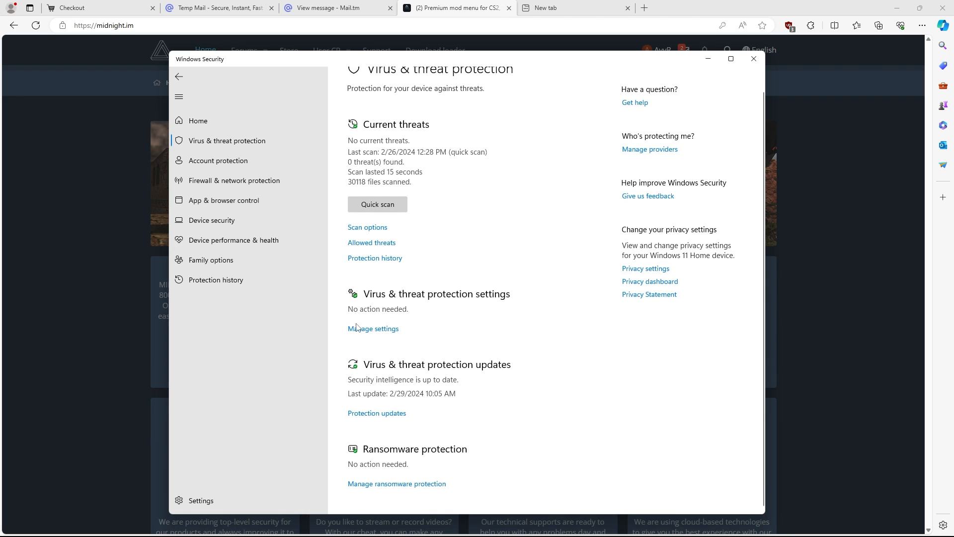
left_click(372, 328)
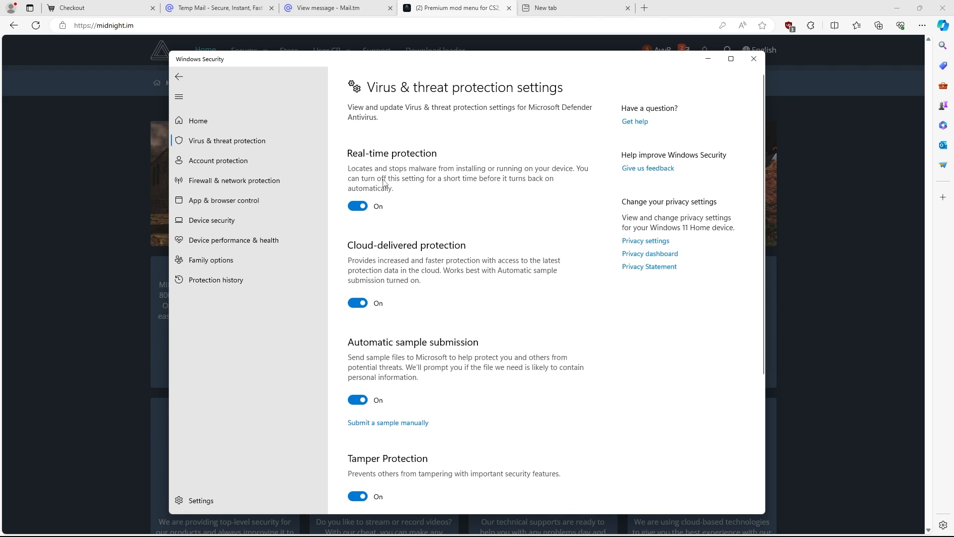
mouse_move(478, 202)
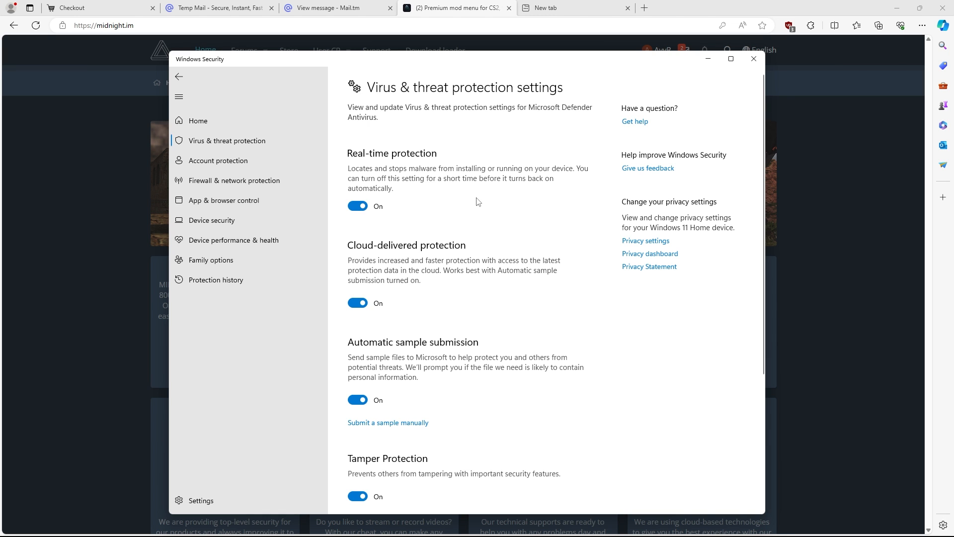
scroll("down", 3)
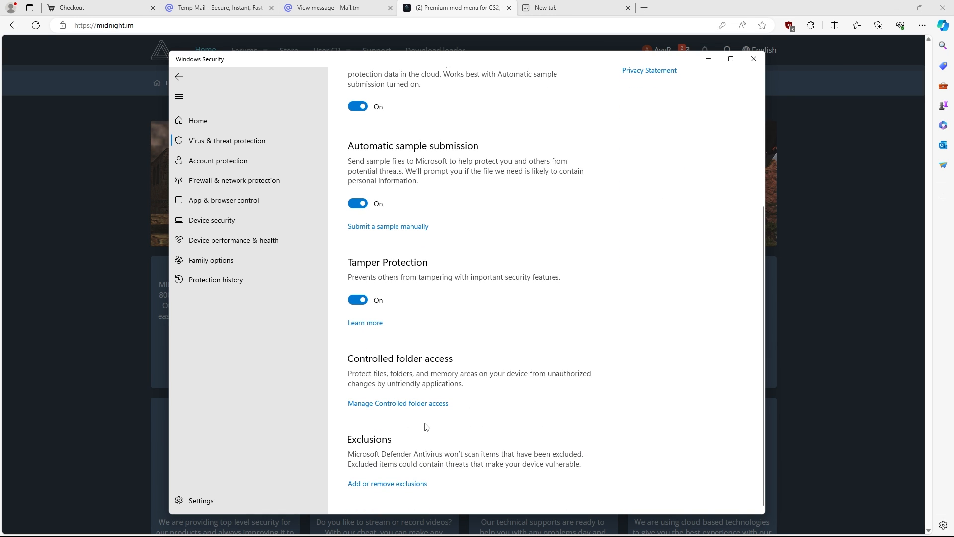
Step: Open the exclusions list showing the w36zdvgbj9.exe entry in Downloads
left_click(386, 483)
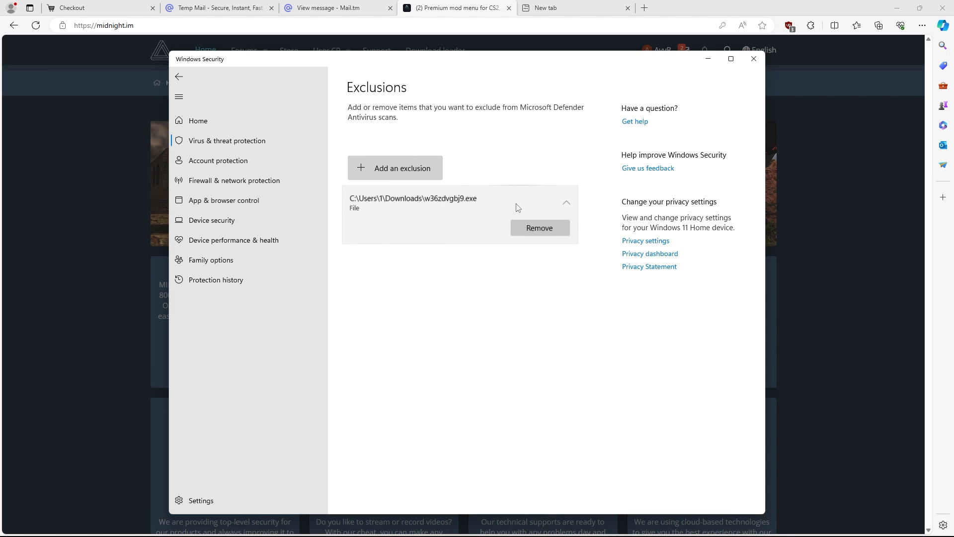
mouse_move(420, 269)
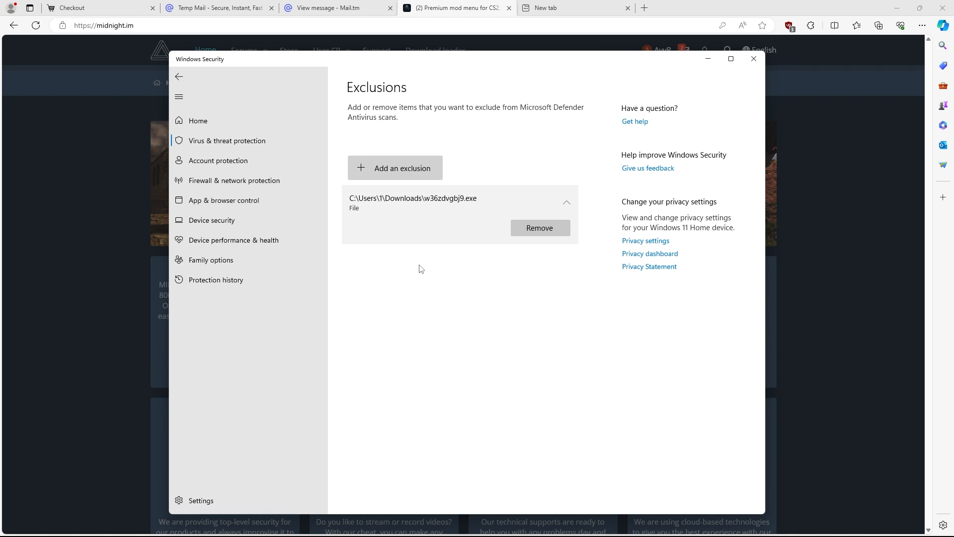
mouse_move(472, 116)
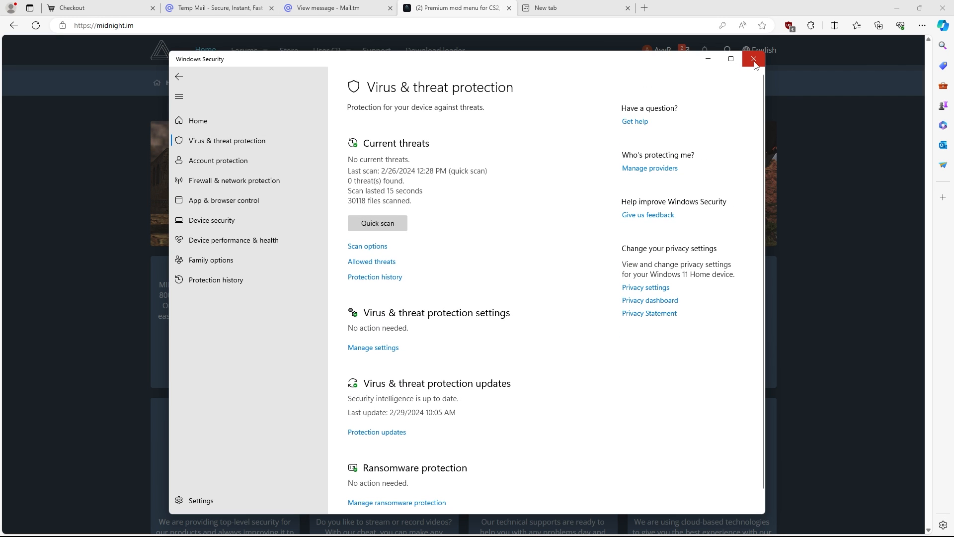
Step: Close Windows Security, download miz7pmd1kt.exe and keep it despite the warning
left_click(754, 58)
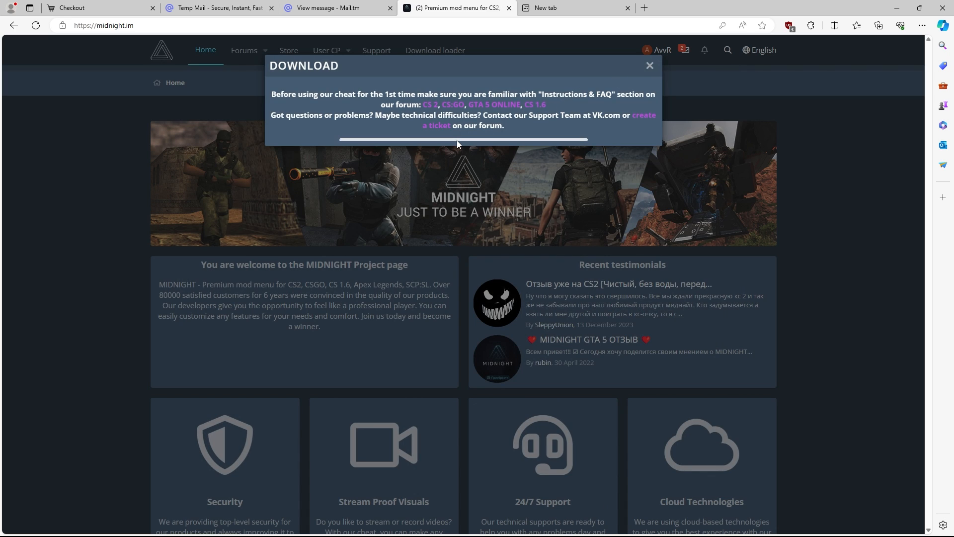
left_click(463, 147)
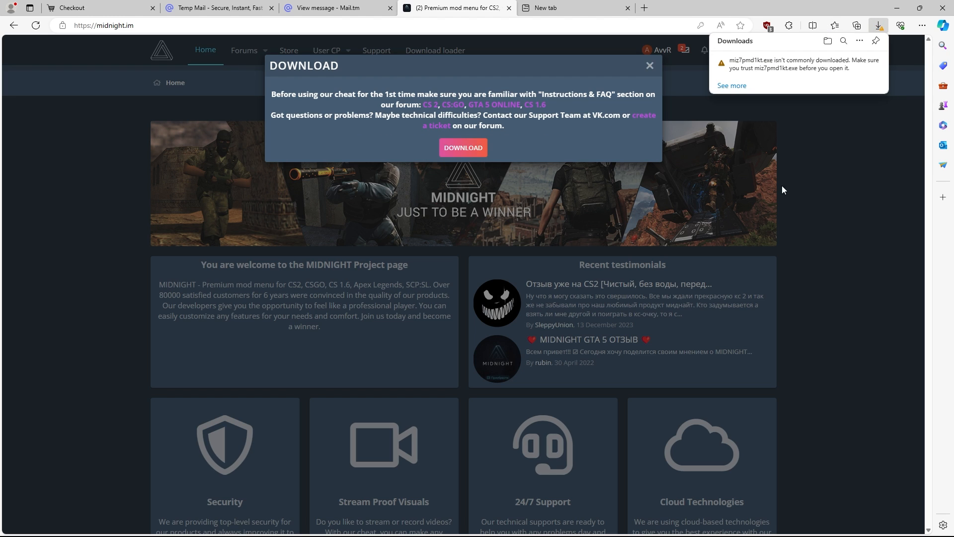
left_click(868, 62)
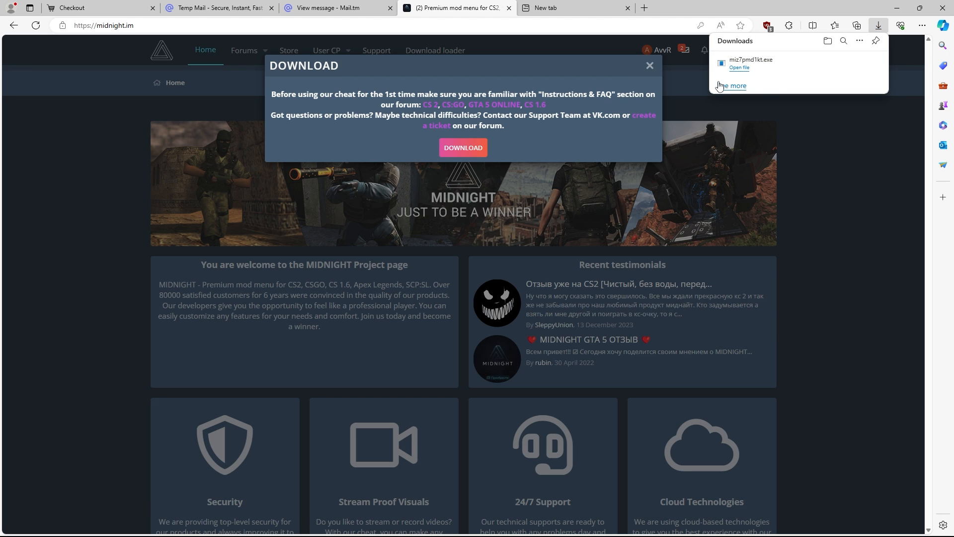
right_click(312, 253)
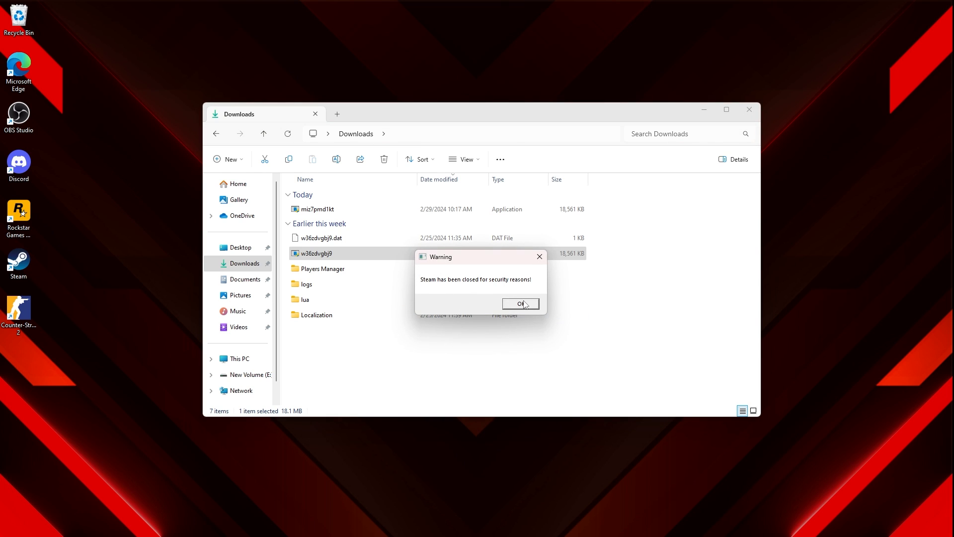
Step: Dismiss the Steam-closed warning and launch miz7pmd1kt from Downloads
left_click(520, 304)
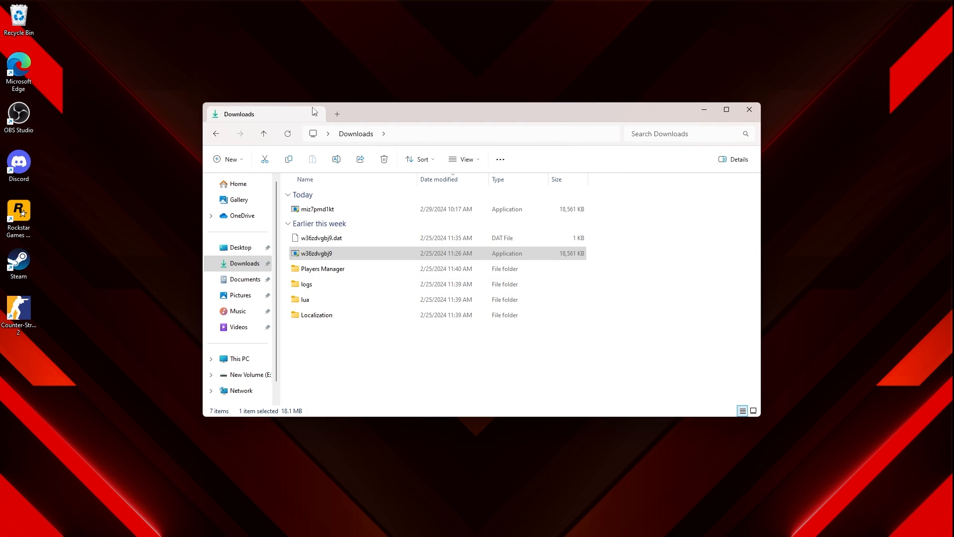
double_click(316, 252)
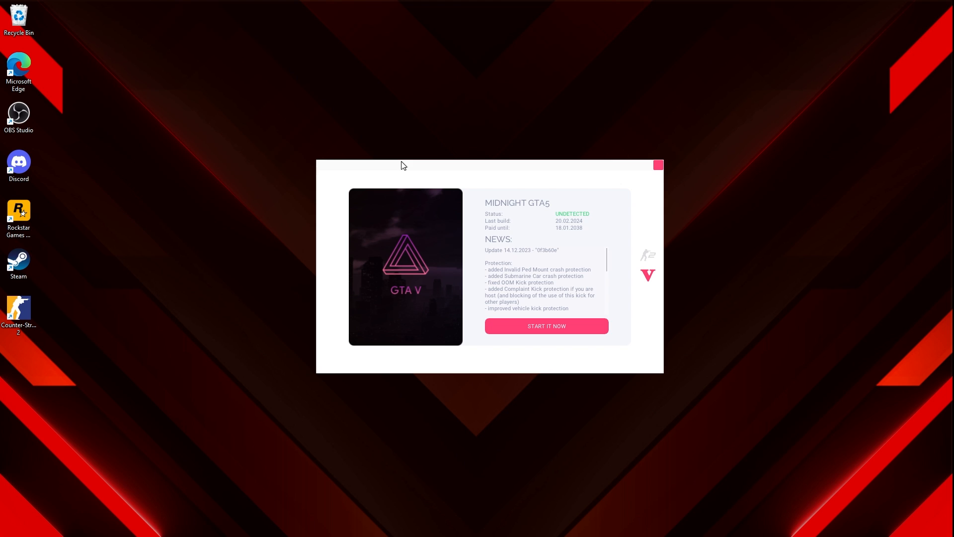
mouse_move(667, 243)
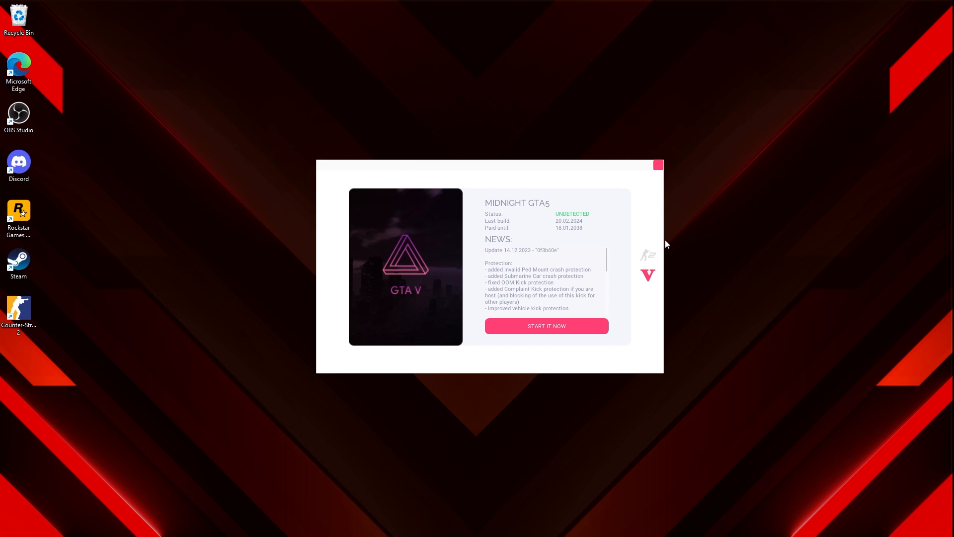
Step: Switch Midnight Loader to the CS2 cheat, start it, and choose the top download server
left_click(648, 255)
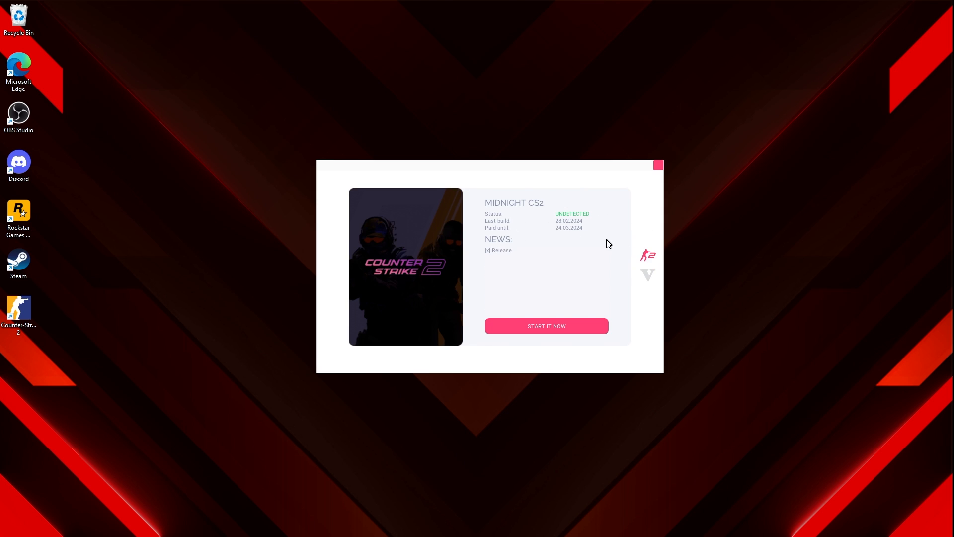
mouse_move(550, 228)
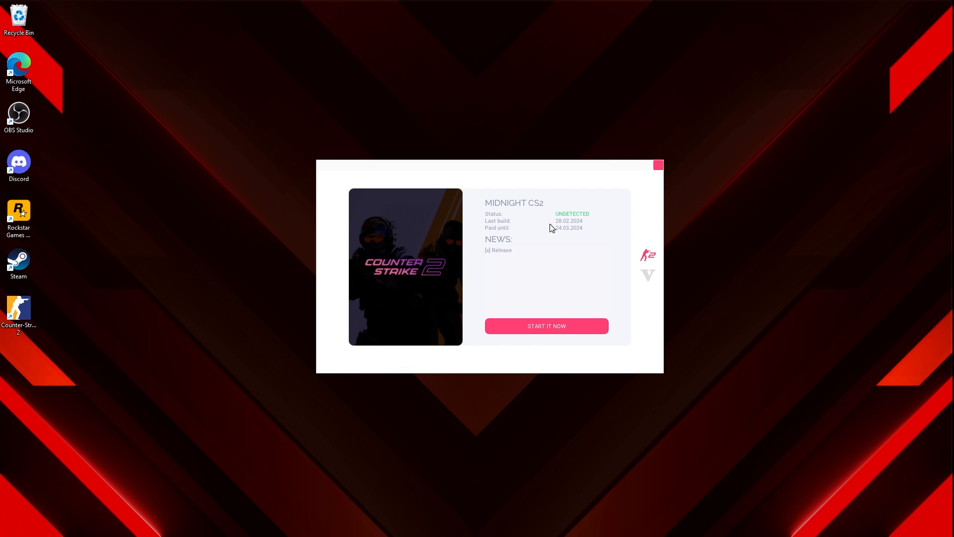
left_click(545, 326)
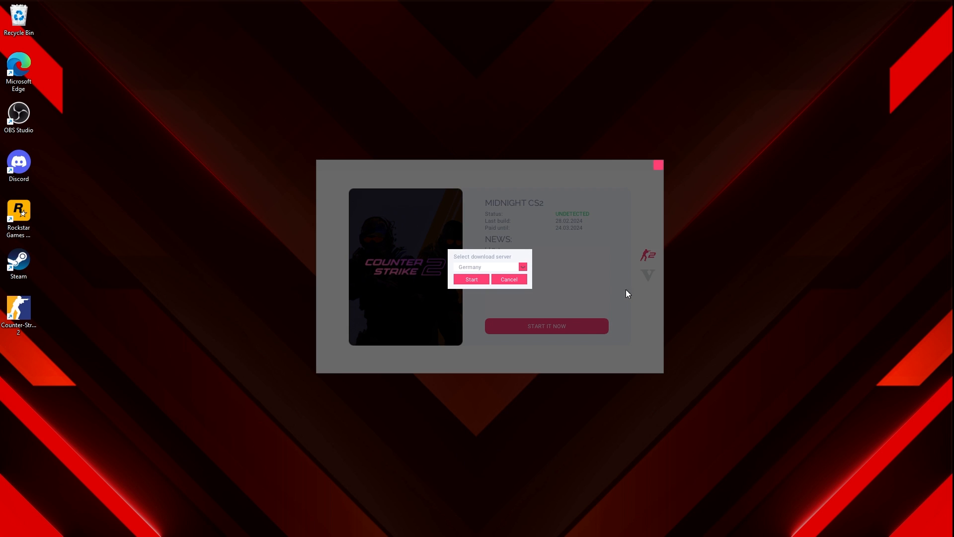
left_click(521, 267)
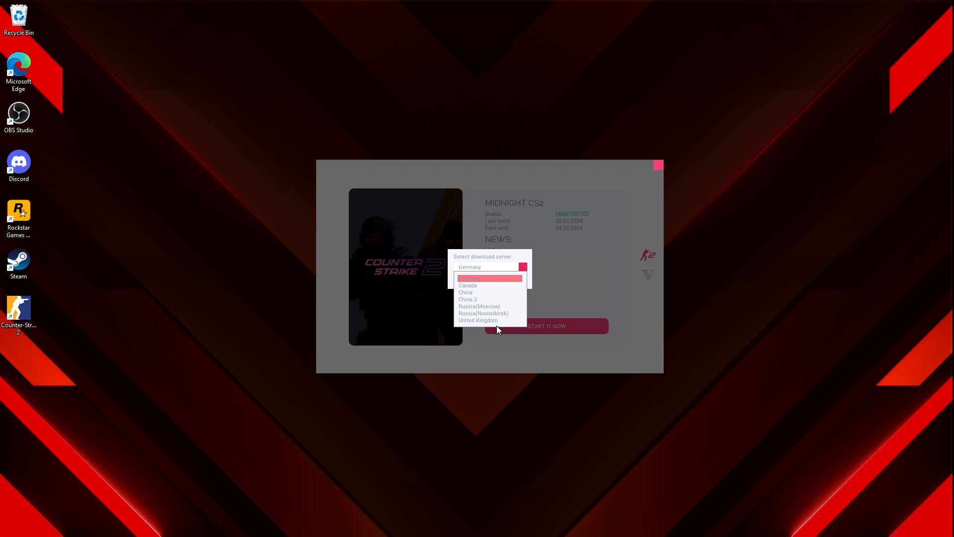
mouse_move(498, 308)
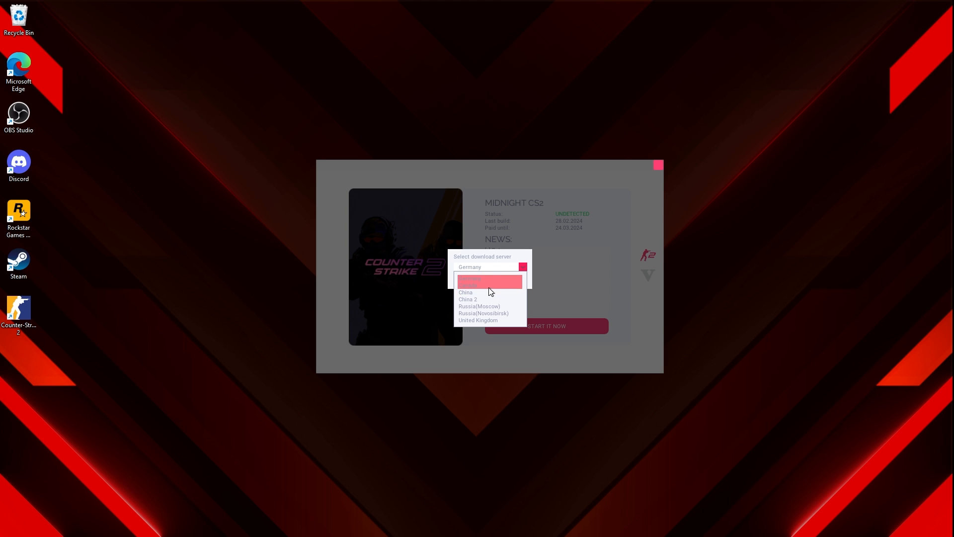
left_click(487, 282)
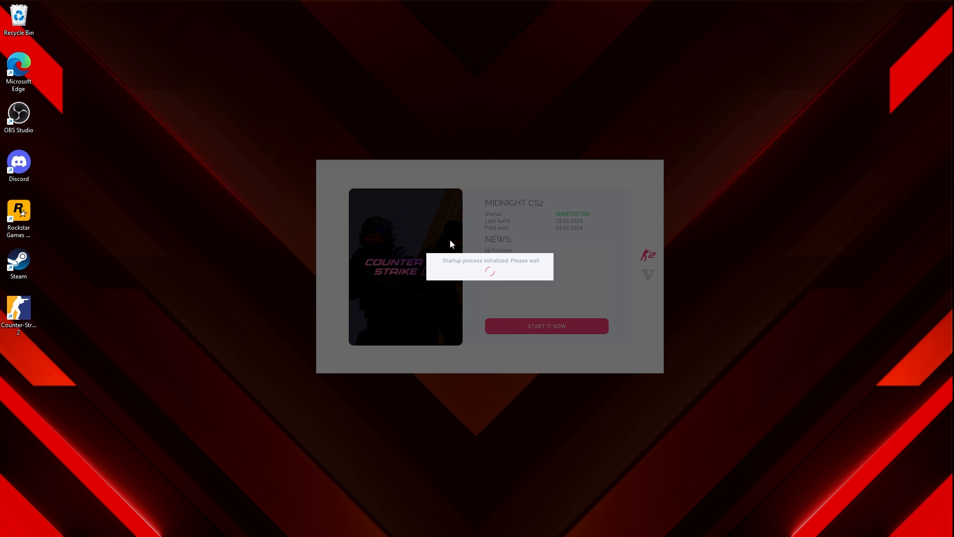
mouse_move(471, 291)
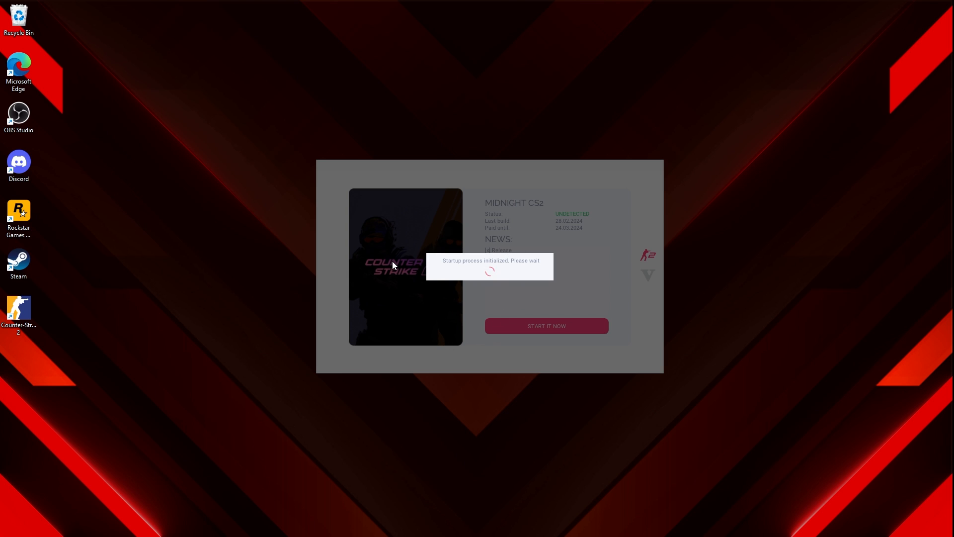
mouse_move(500, 309)
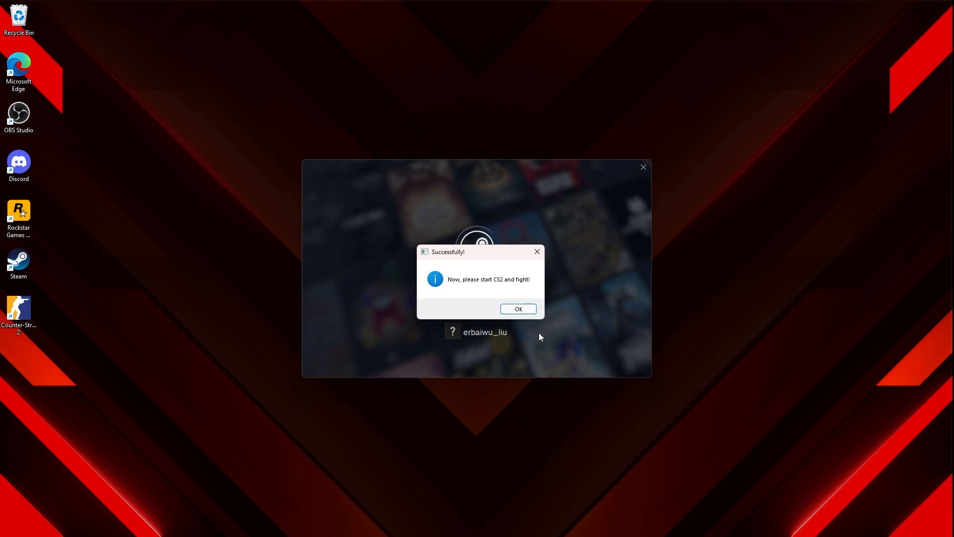
Step: Confirm the 'Successfully!' startup message telling you to launch CS2
left_click(517, 308)
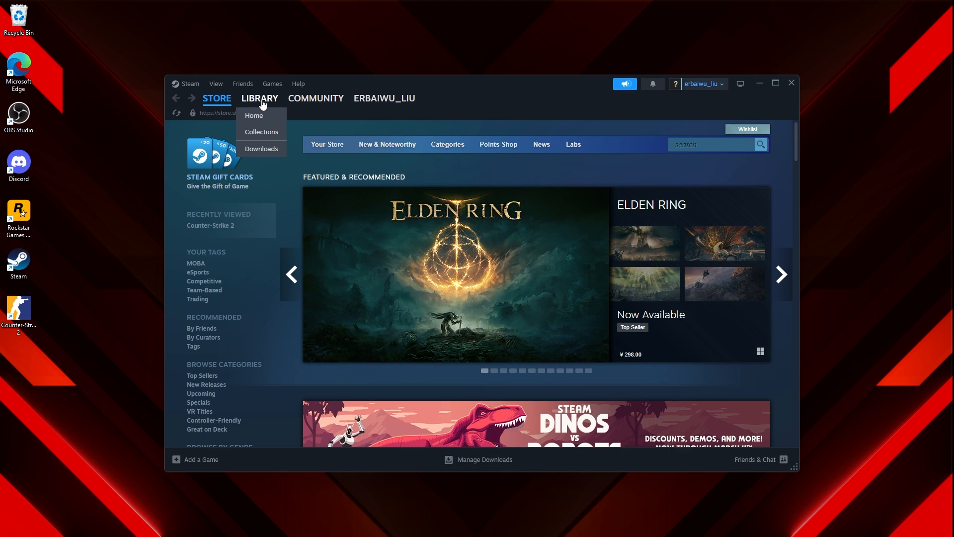
Step: Launch Counter-Strike 2 from the Steam library and minimize the Steam window
left_click(254, 116)
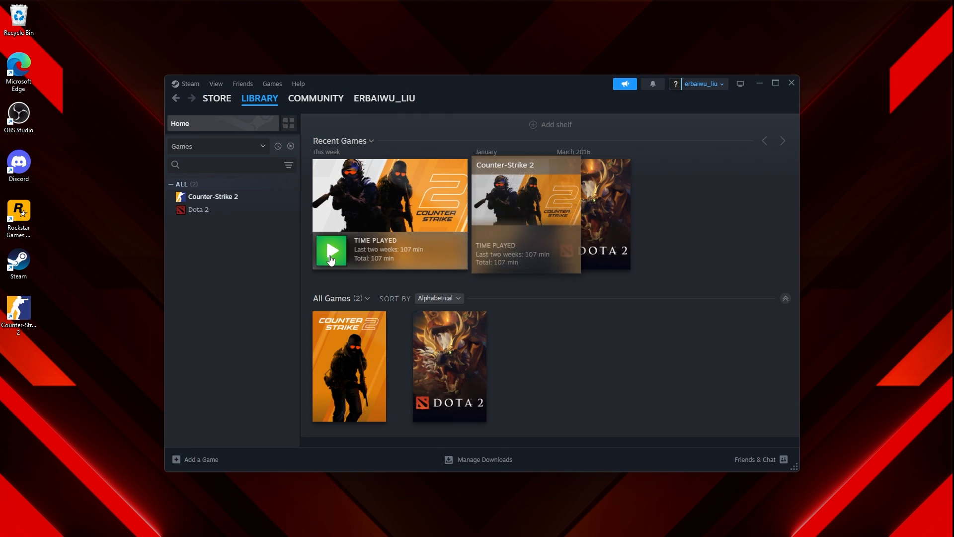
left_click(331, 250)
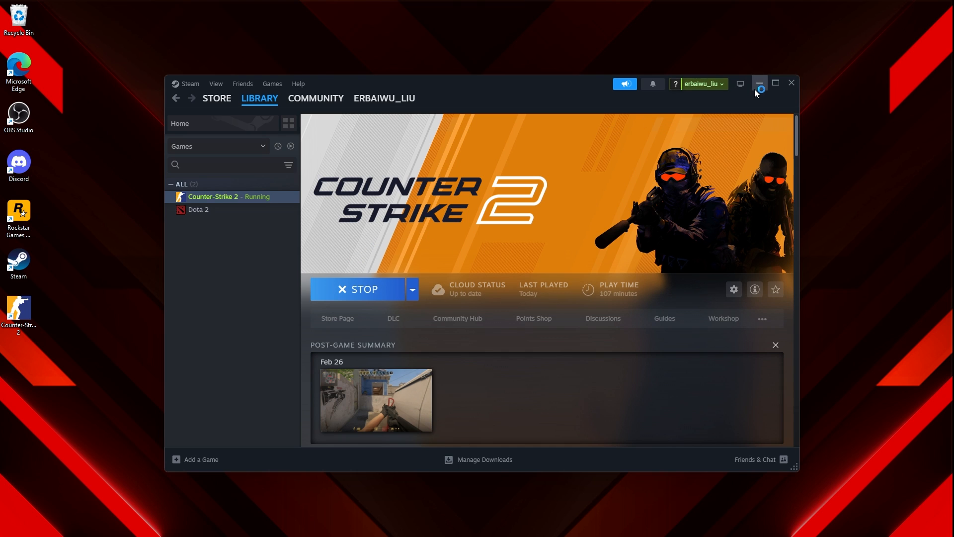
left_click(760, 83)
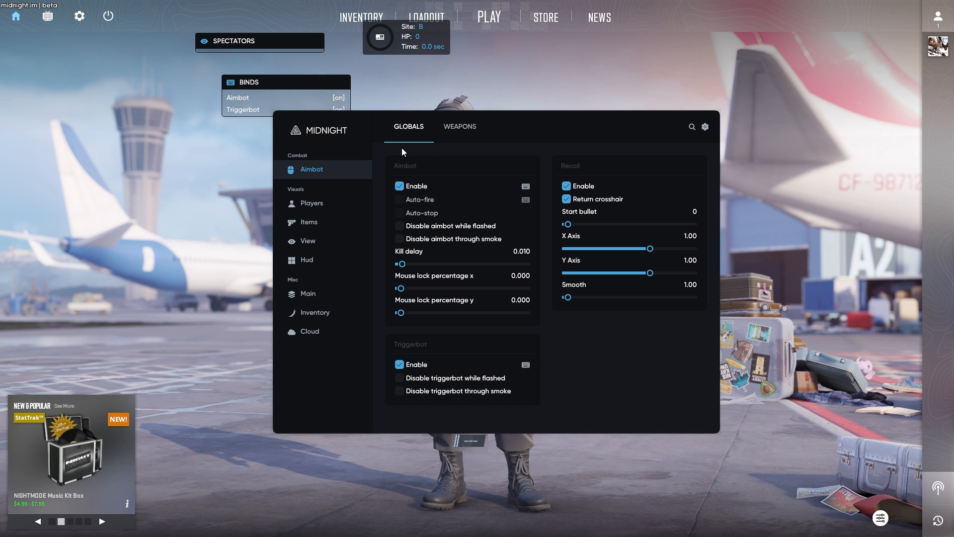
mouse_move(526, 193)
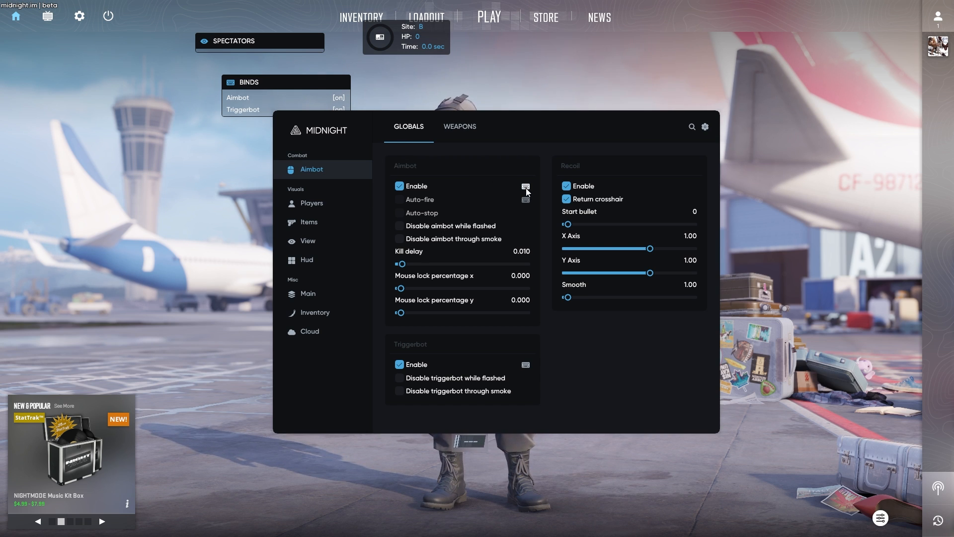
Step: Review Midnight's Aimbot Globals options, then switch to the per-weapon Weapons page
left_click(525, 186)
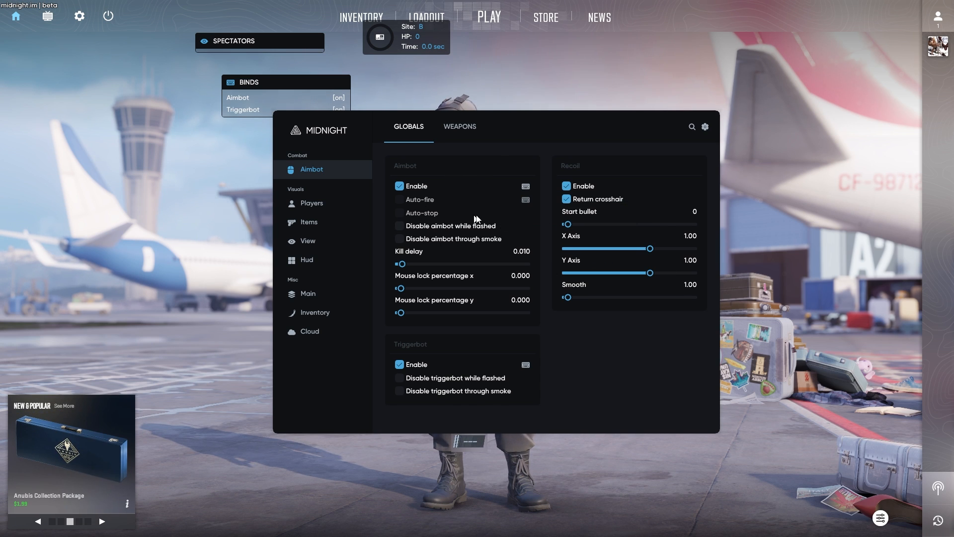
mouse_move(444, 214)
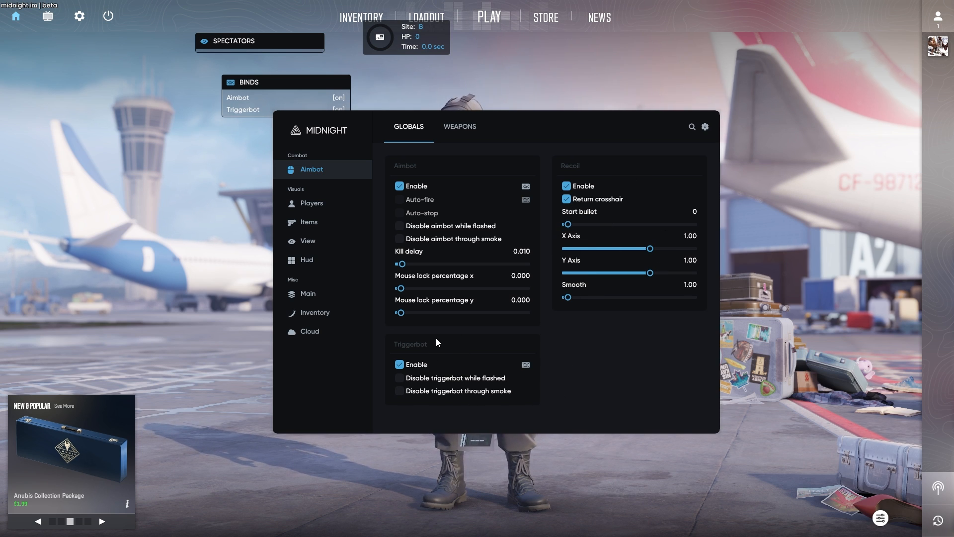
mouse_move(542, 383)
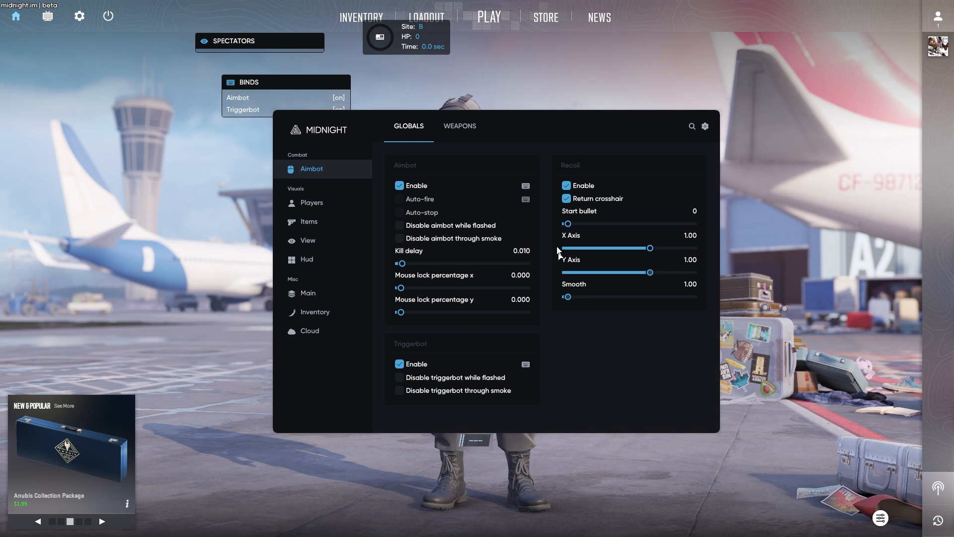
left_click(459, 126)
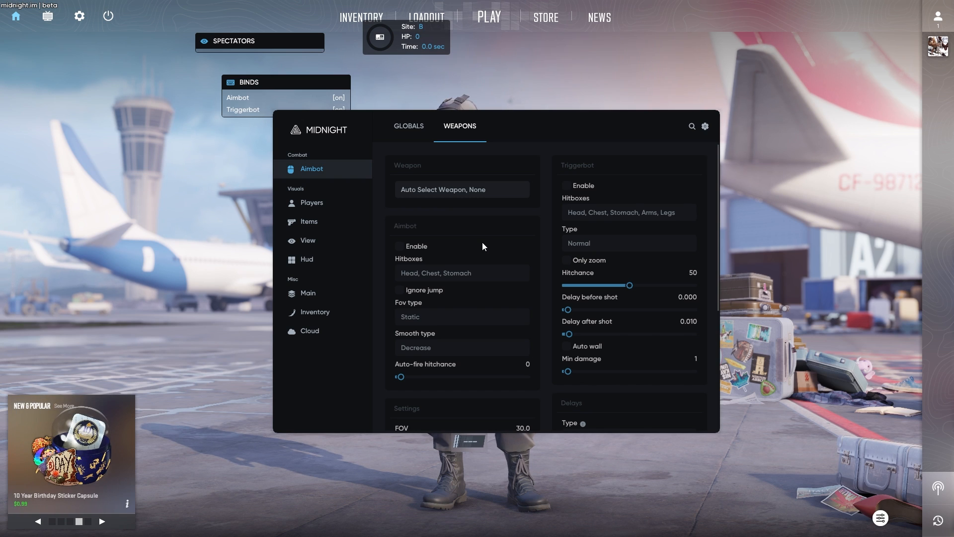
mouse_move(474, 247)
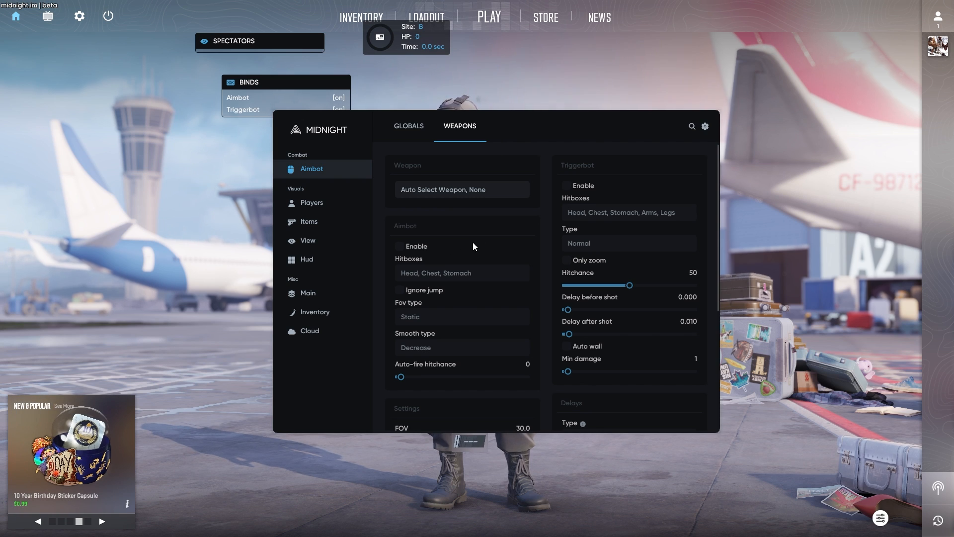
Step: Select AWP in the Weapon dropdown and scroll through its aimbot and triggerbot settings
left_click(461, 189)
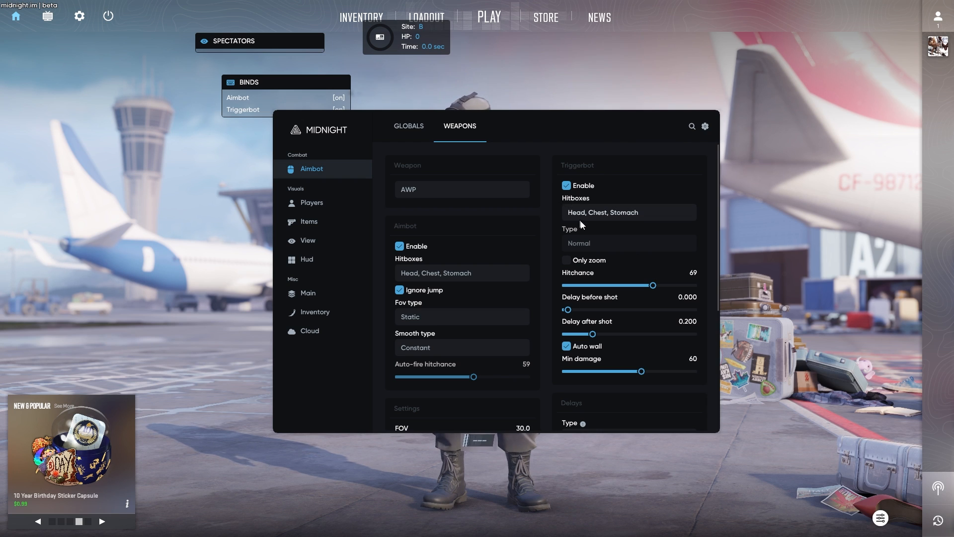
scroll("down", 3)
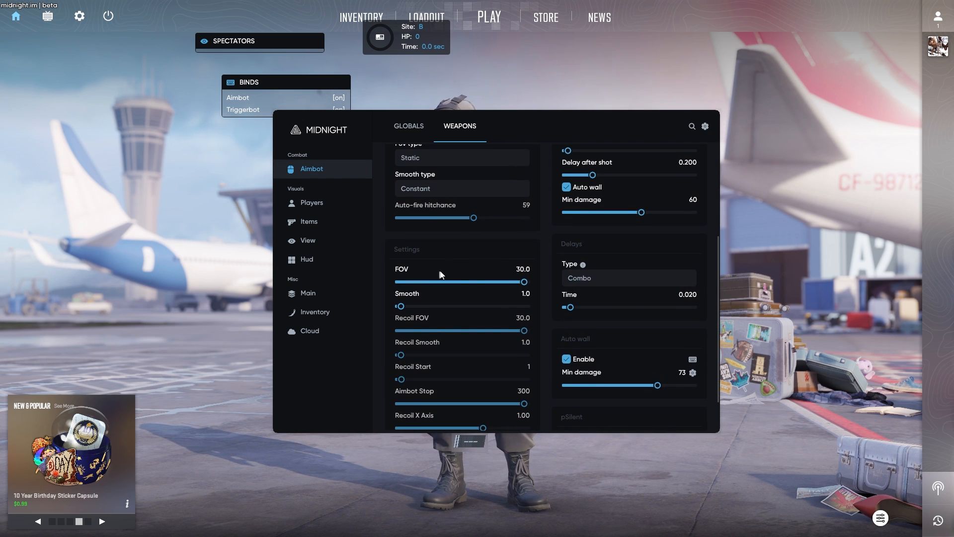
scroll("down", 3)
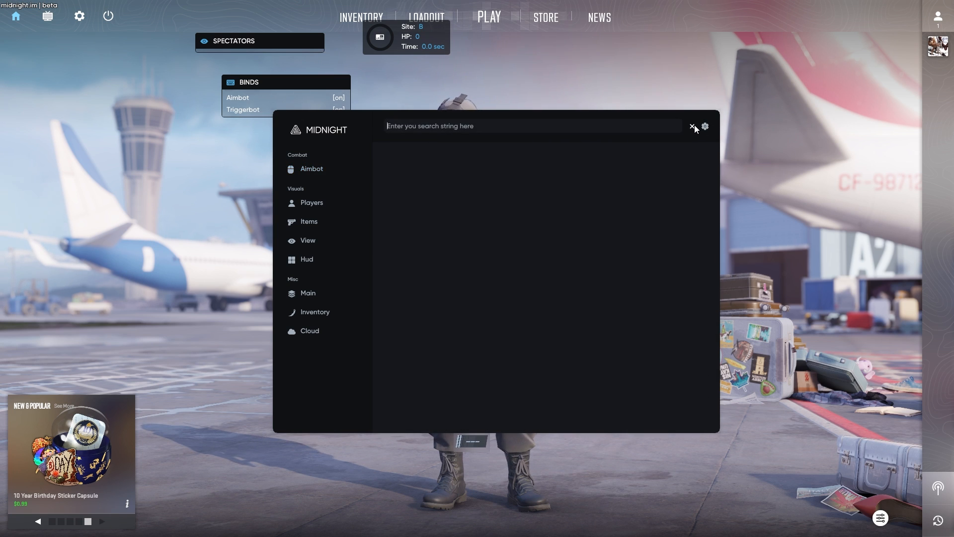
left_click(311, 168)
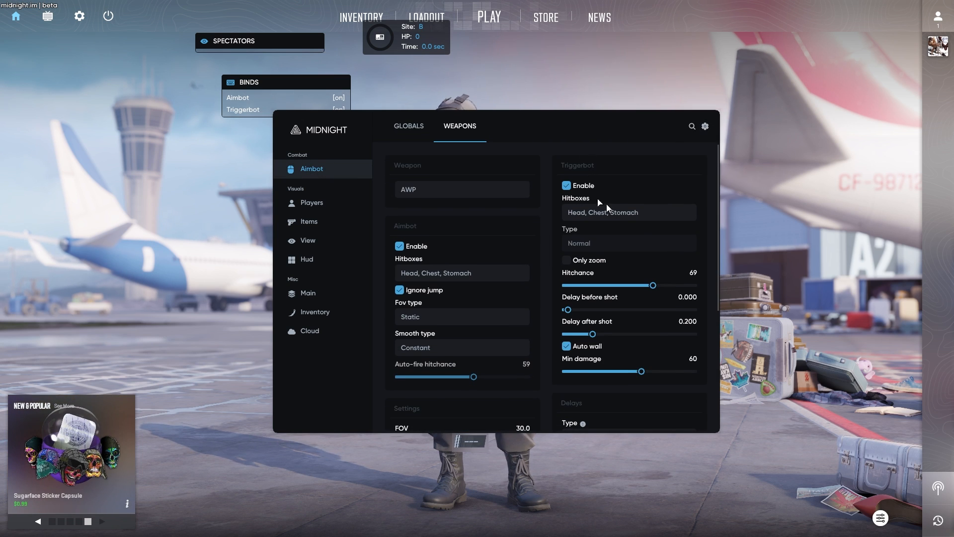
left_click(704, 126)
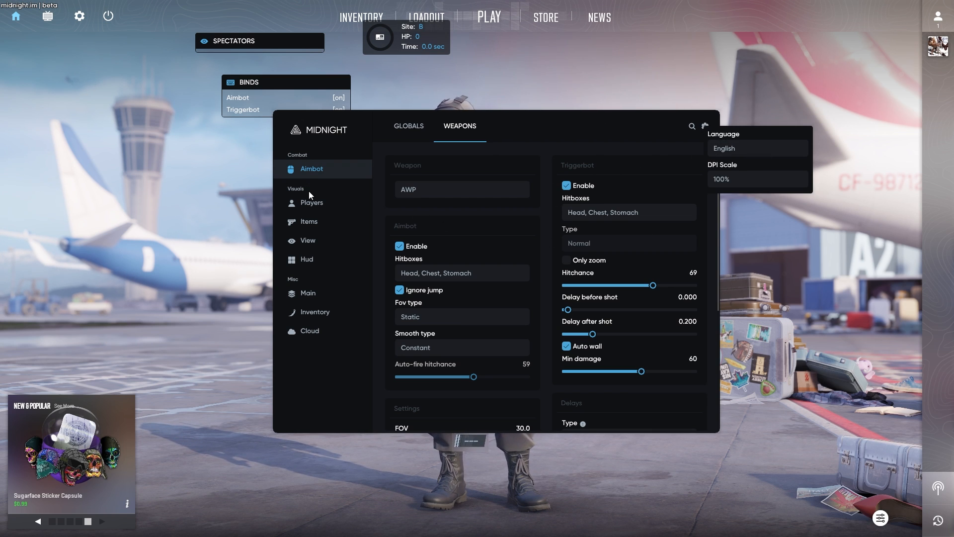
left_click(315, 203)
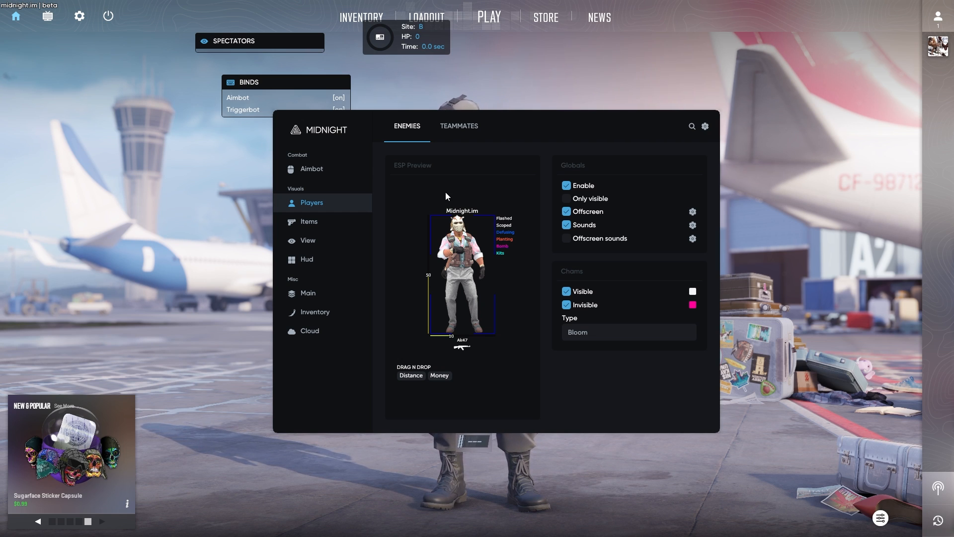
Step: Toggle enemy ESP off and back on, then view the Teammates ESP settings
left_click(566, 185)
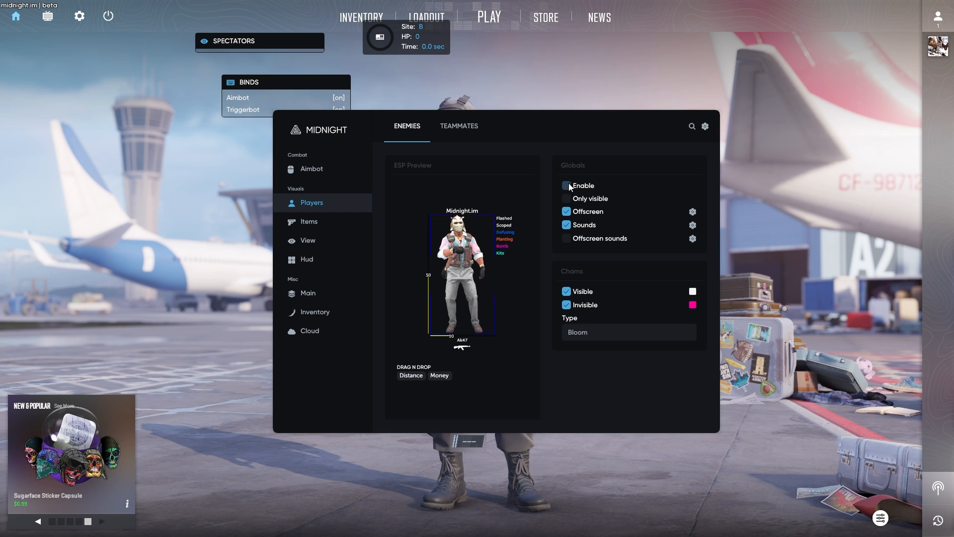
left_click(566, 186)
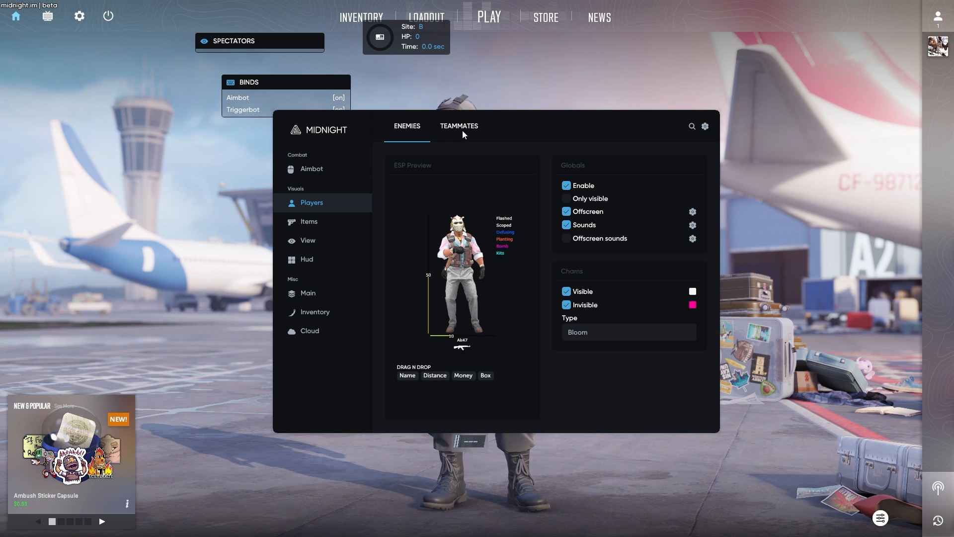
left_click(459, 125)
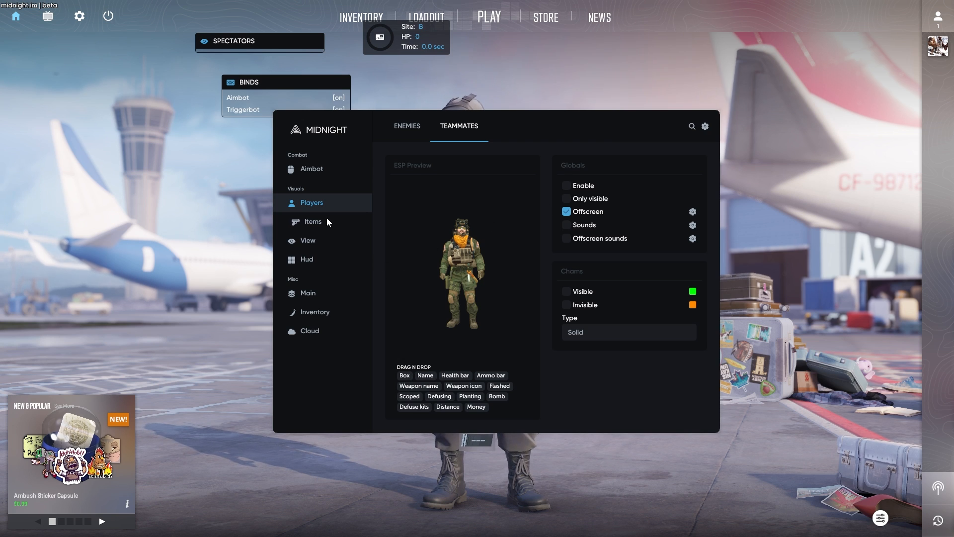
left_click(312, 220)
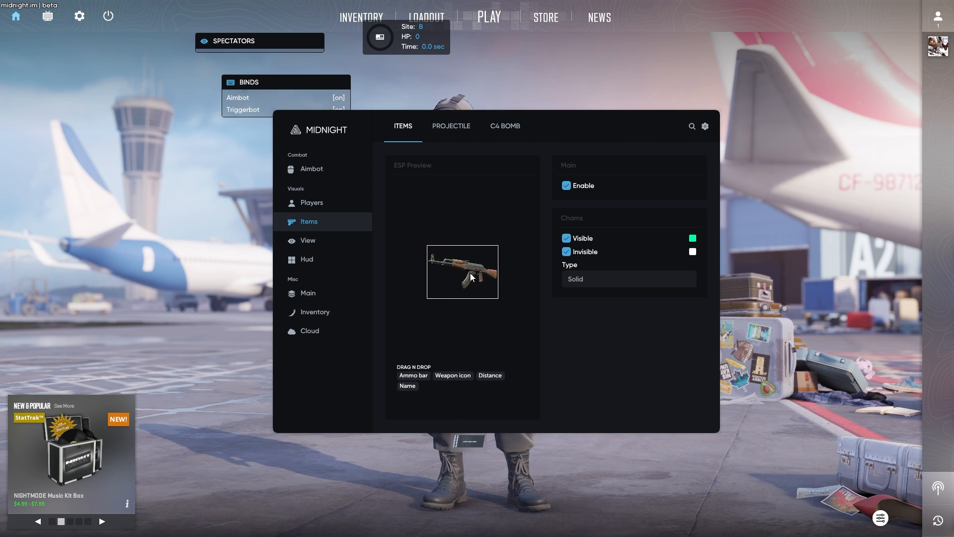
mouse_move(528, 217)
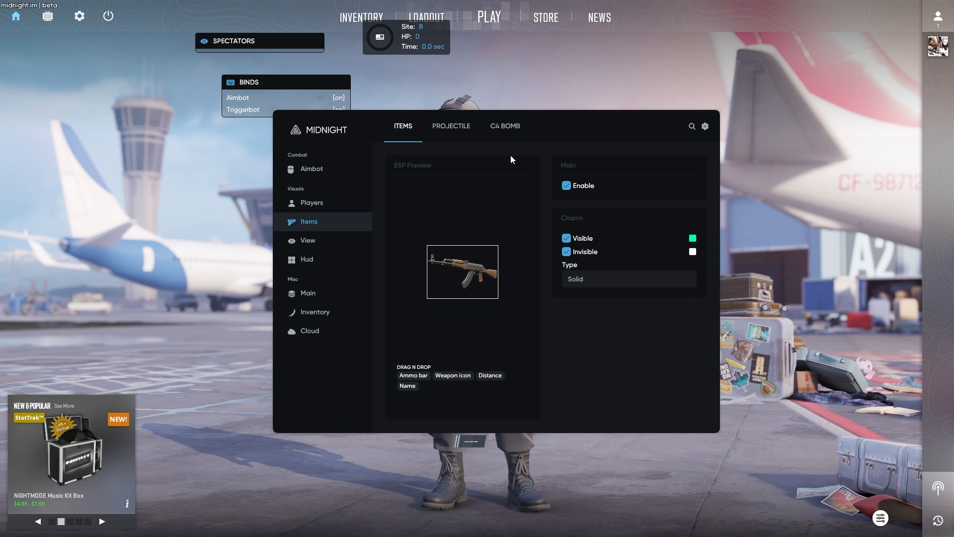
Step: Browse the Projectile and C4 Bomb ESP tabs, toggling C4 ESP off and back on
left_click(451, 126)
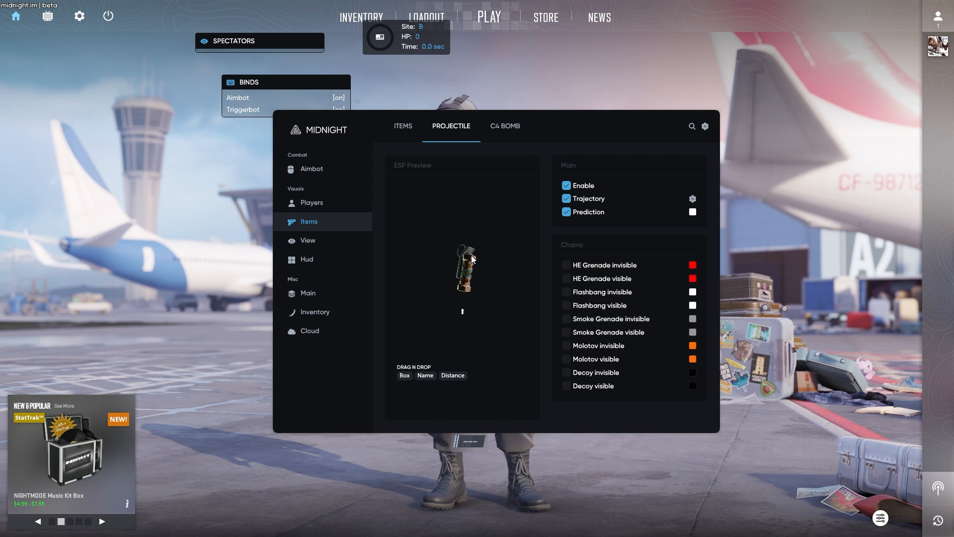
mouse_move(551, 177)
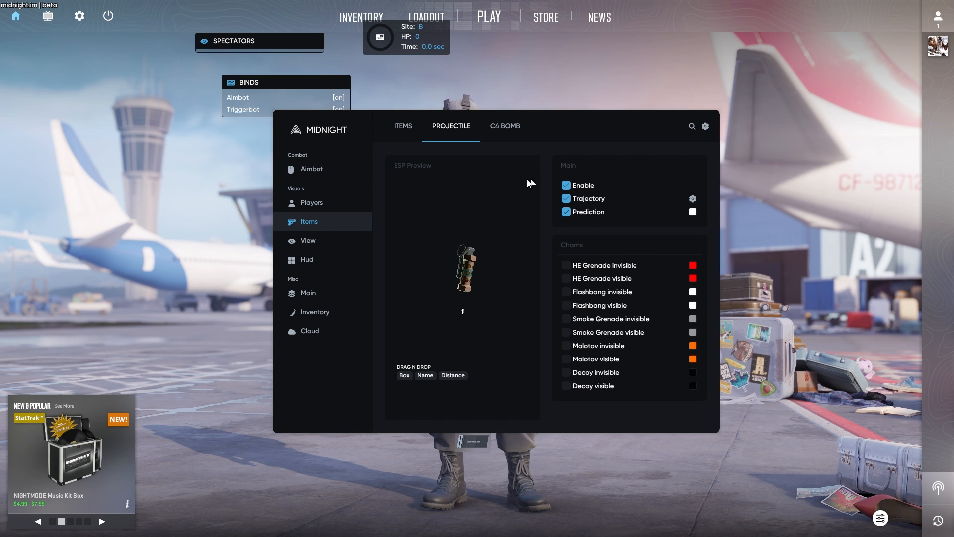
left_click(504, 126)
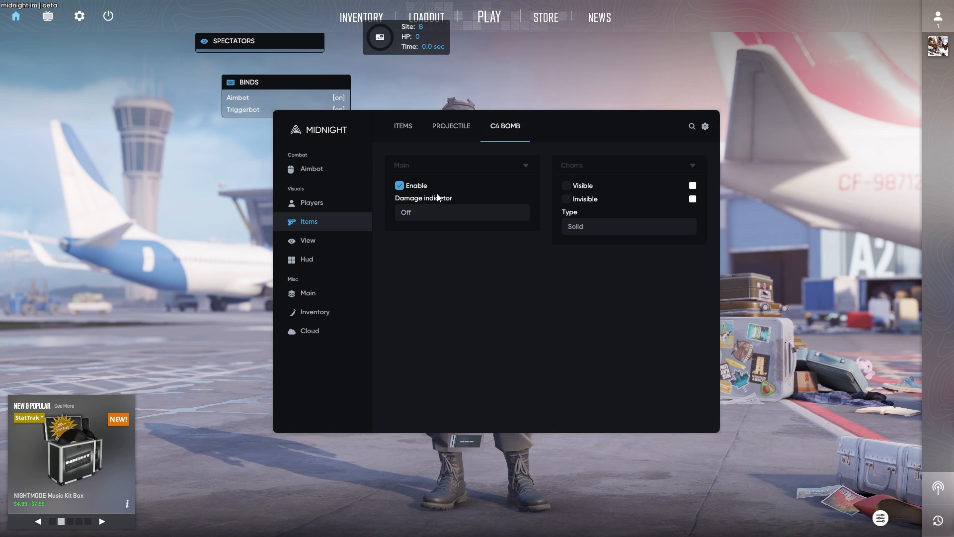
left_click(400, 185)
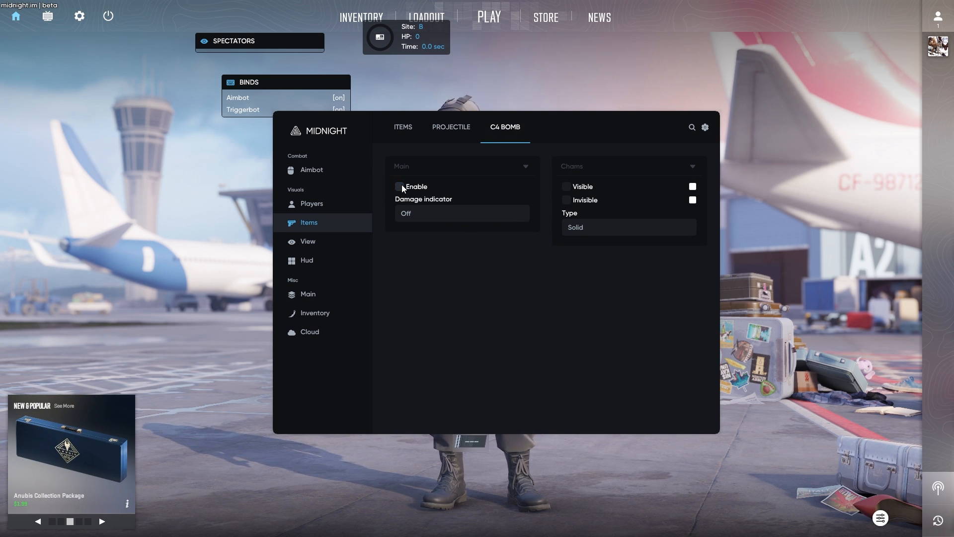
left_click(400, 186)
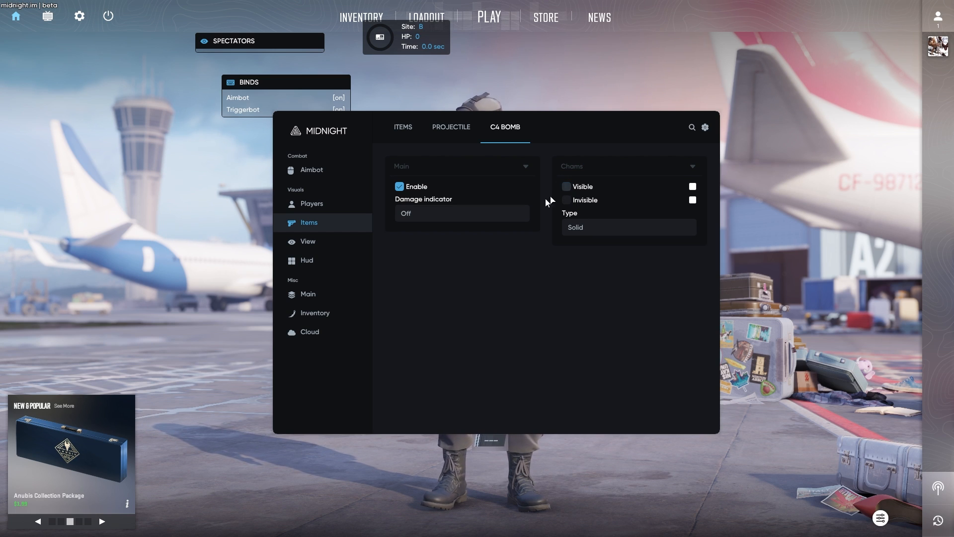
left_click(308, 241)
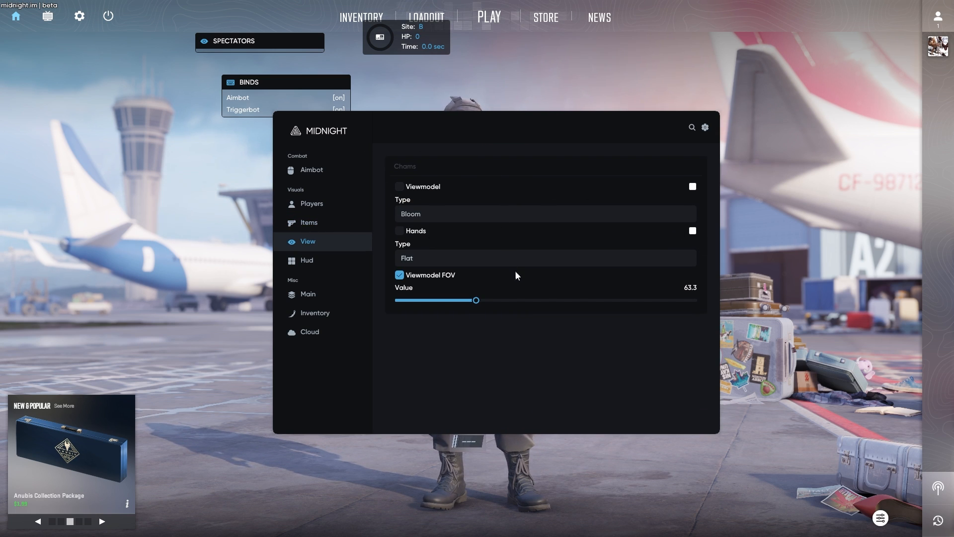
mouse_move(494, 312)
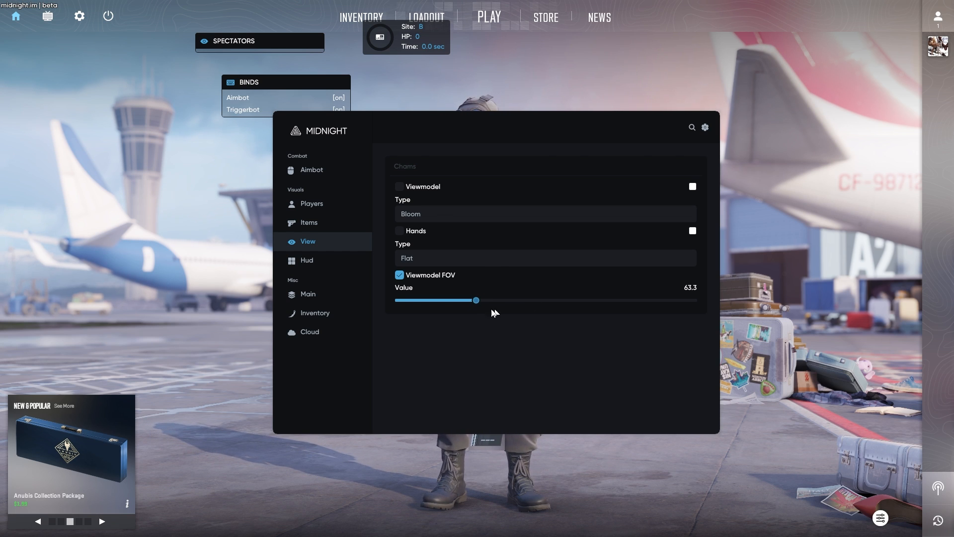
Step: In the Hud settings, toggle the bind list overlay off and back on
left_click(306, 260)
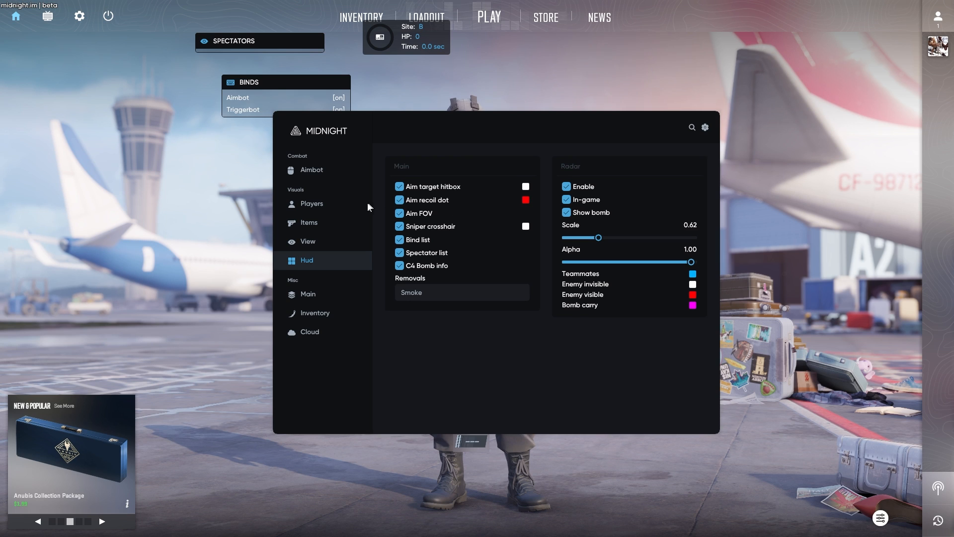
mouse_move(438, 233)
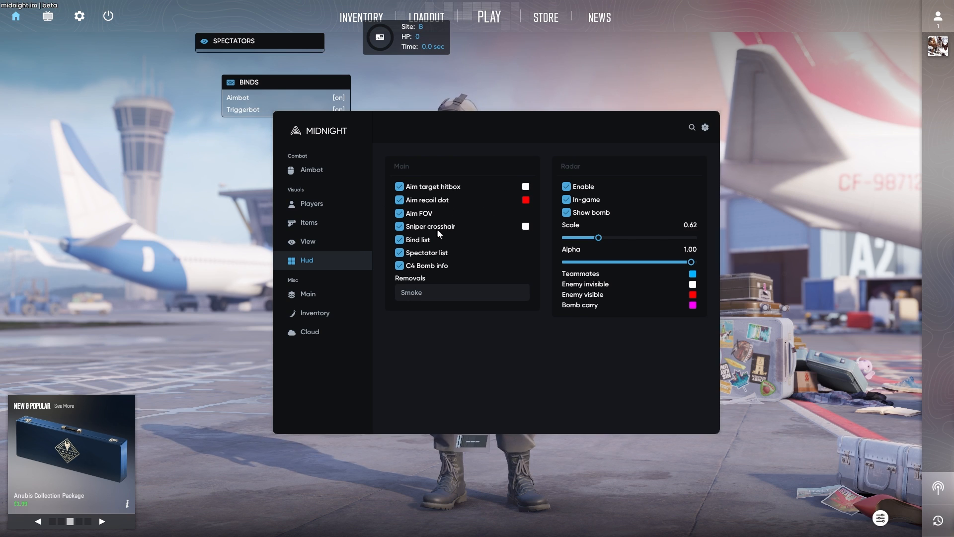
left_click(399, 239)
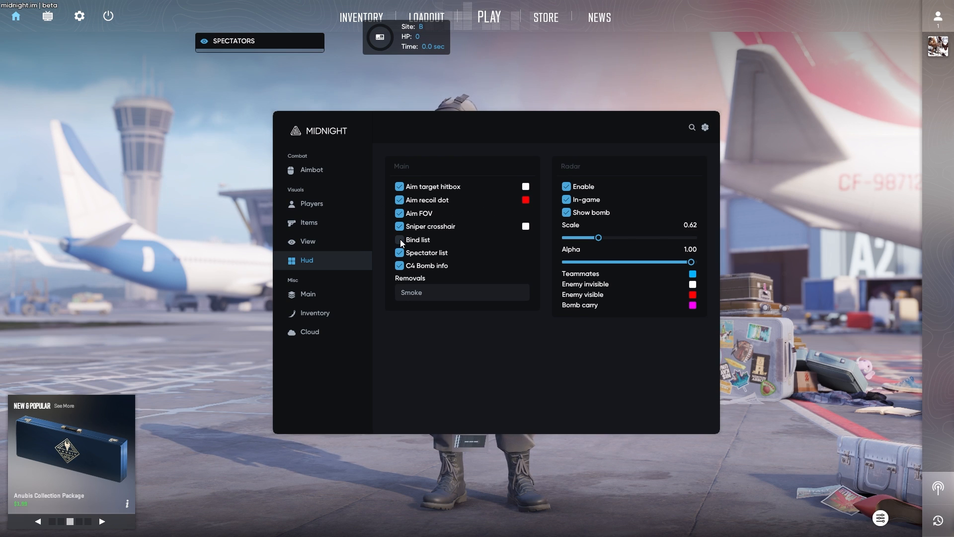
left_click(399, 239)
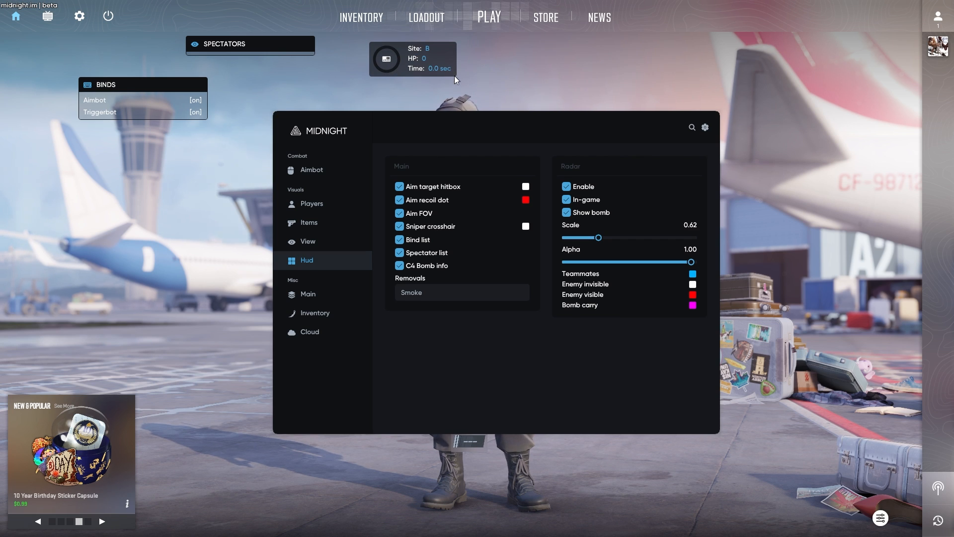
left_click(461, 292)
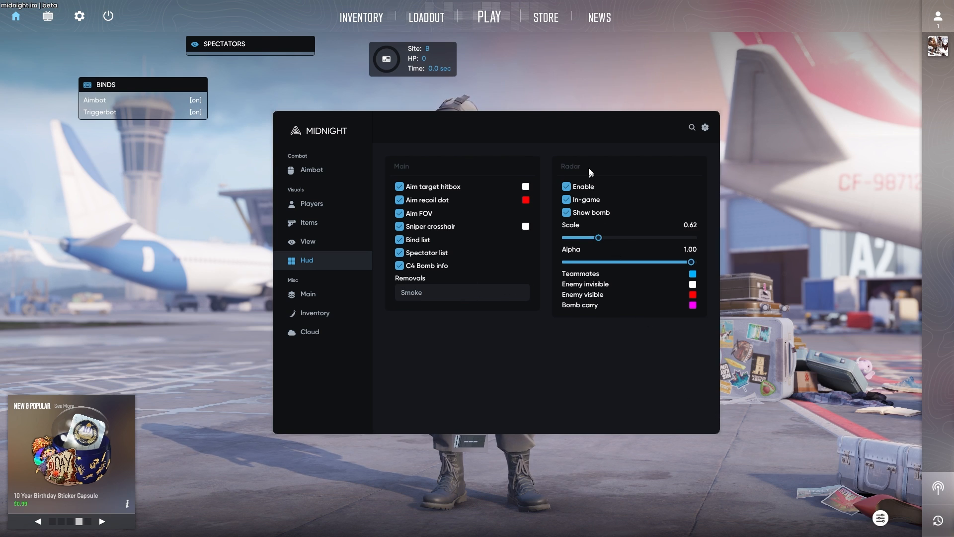
mouse_move(309, 159)
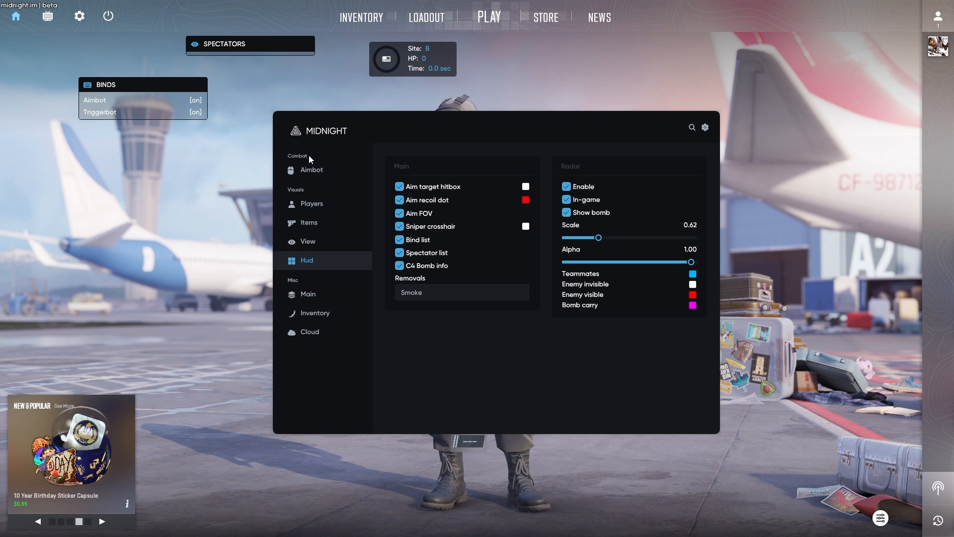
Step: Uncheck In-game radar while keeping Show bomb checked on the radar
left_click(566, 212)
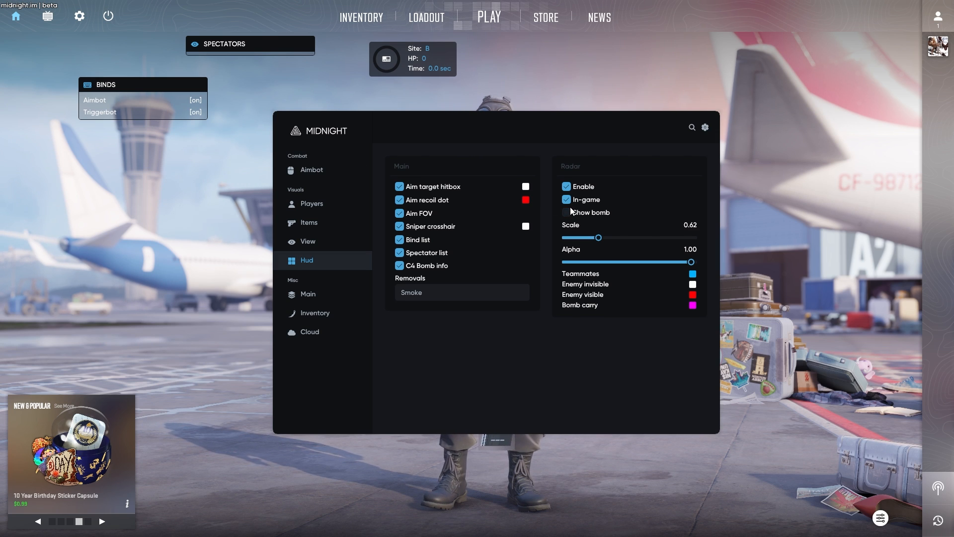
left_click(566, 199)
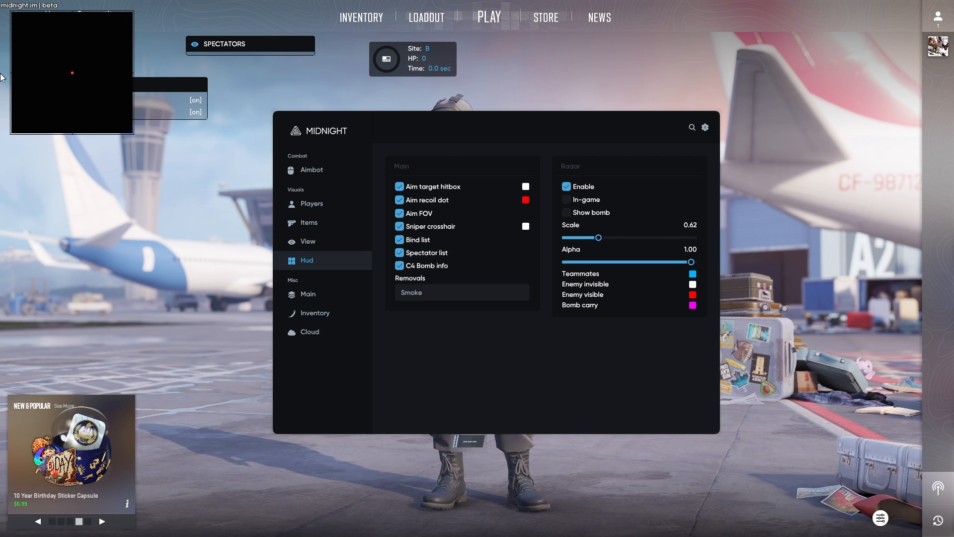
left_click(566, 213)
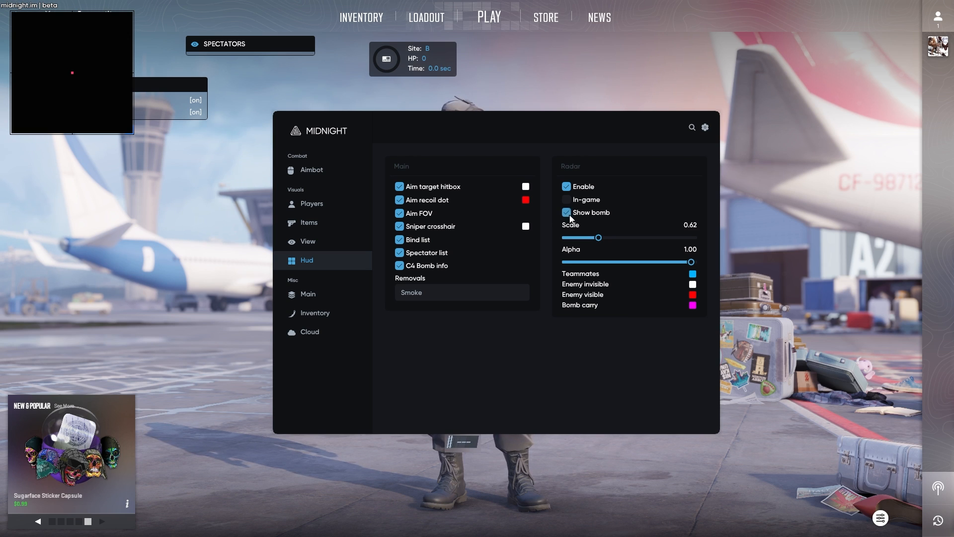
left_click(308, 294)
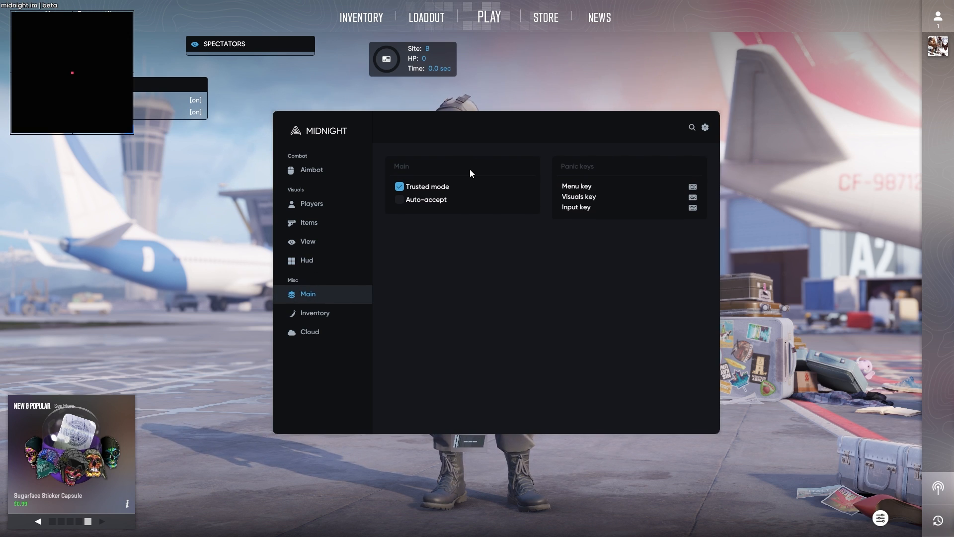
Step: Tick Auto-accept in Misc > Main, then go to the Inventory page
left_click(399, 199)
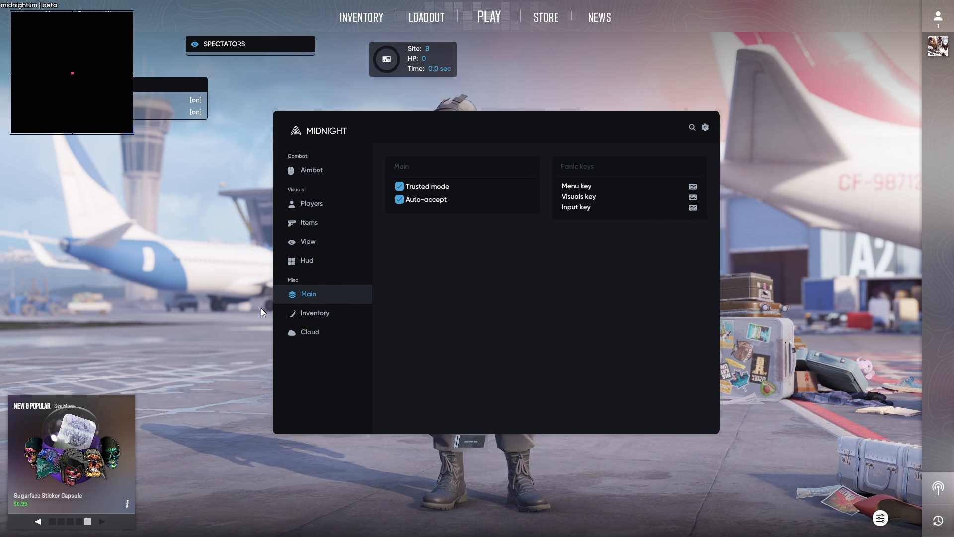
left_click(315, 312)
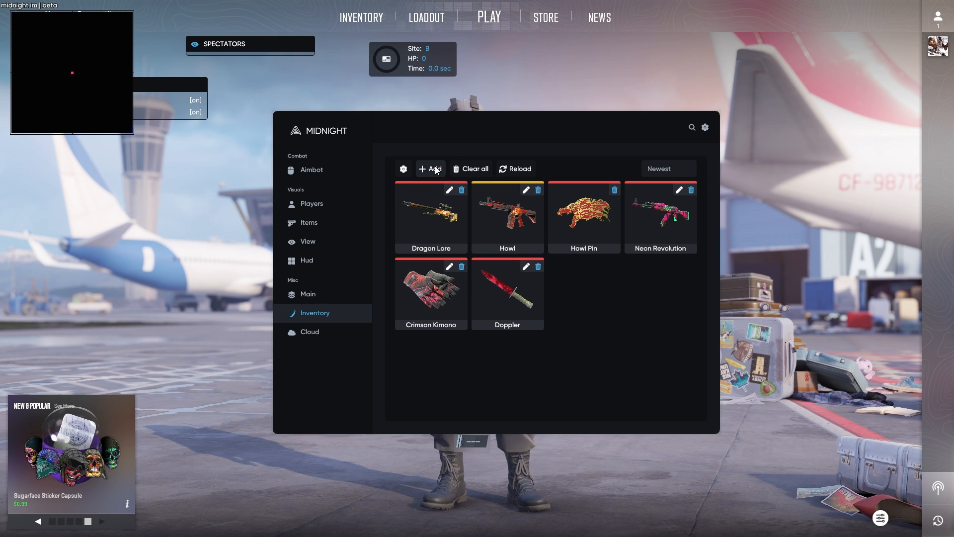
Step: Add a Karambit knife to the cheat inventory via + Add > Knife
left_click(430, 169)
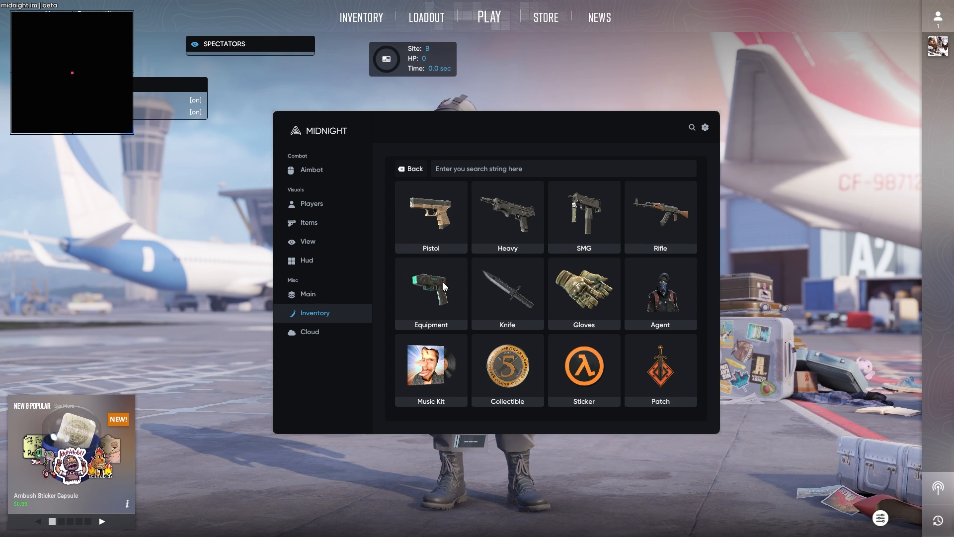
left_click(507, 293)
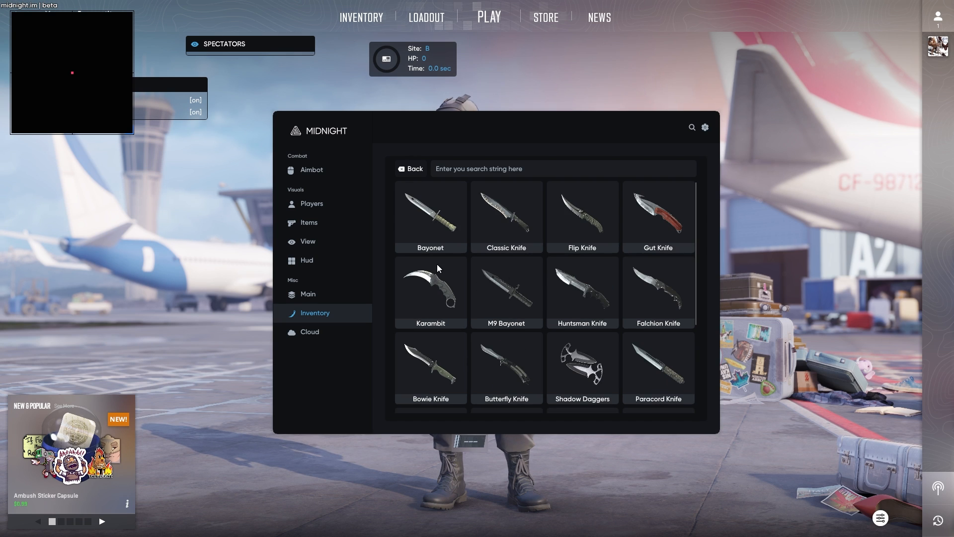
mouse_move(435, 293)
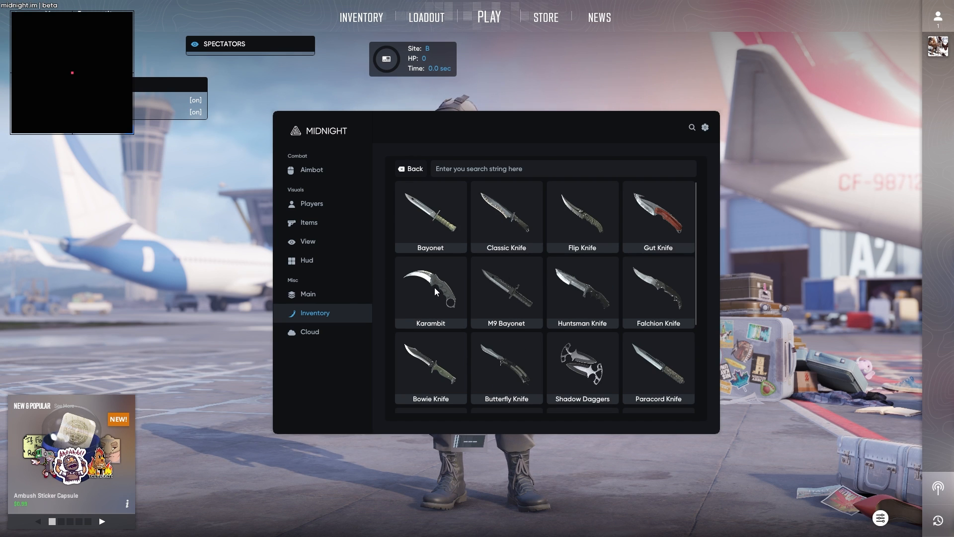
left_click(430, 292)
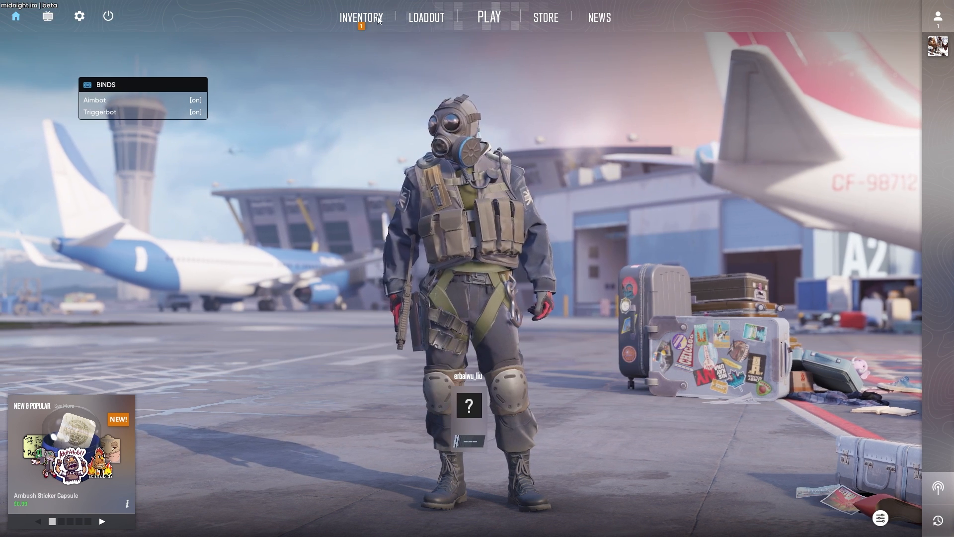
Step: Equip the Karambit Doppler for both teams from the inventory, then inspect it up close
left_click(360, 16)
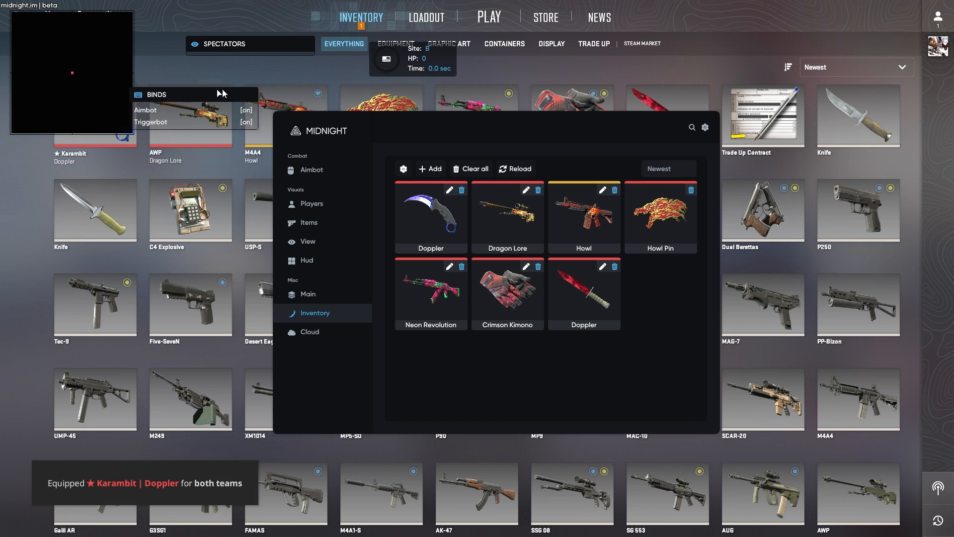
right_click(79, 115)
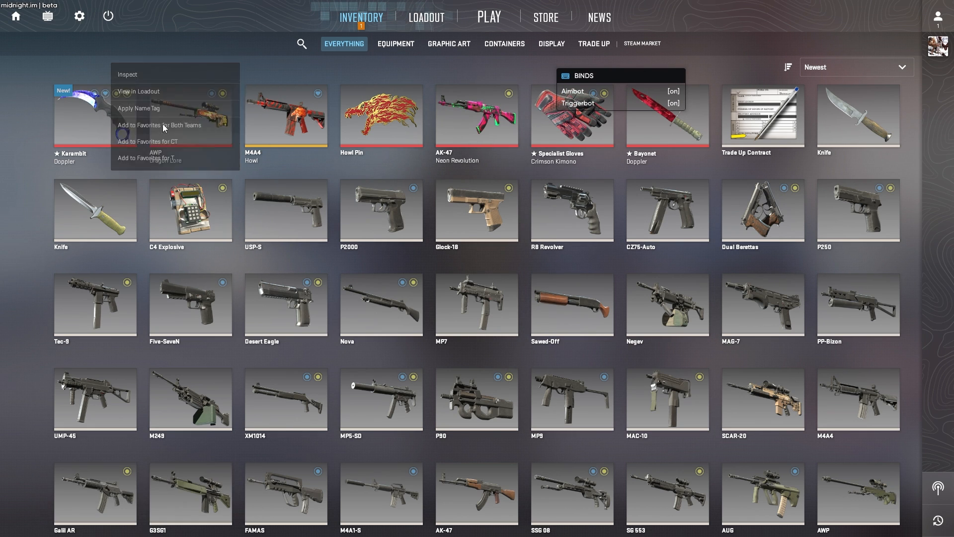
left_click(159, 125)
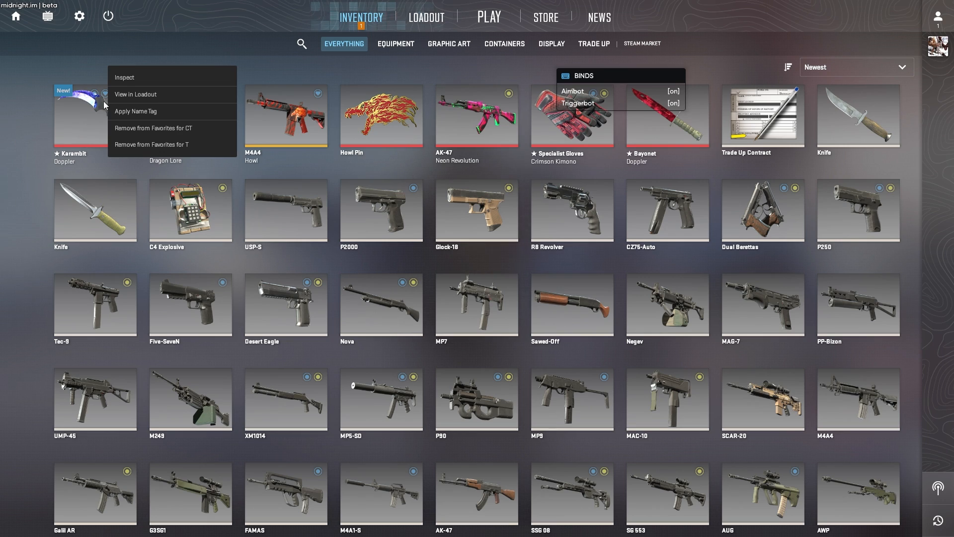
left_click(124, 78)
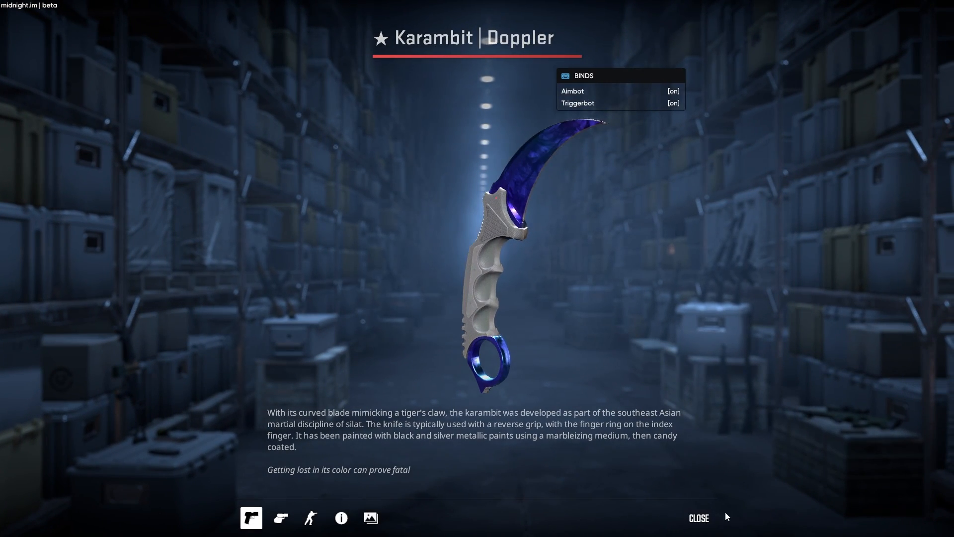
left_click(697, 518)
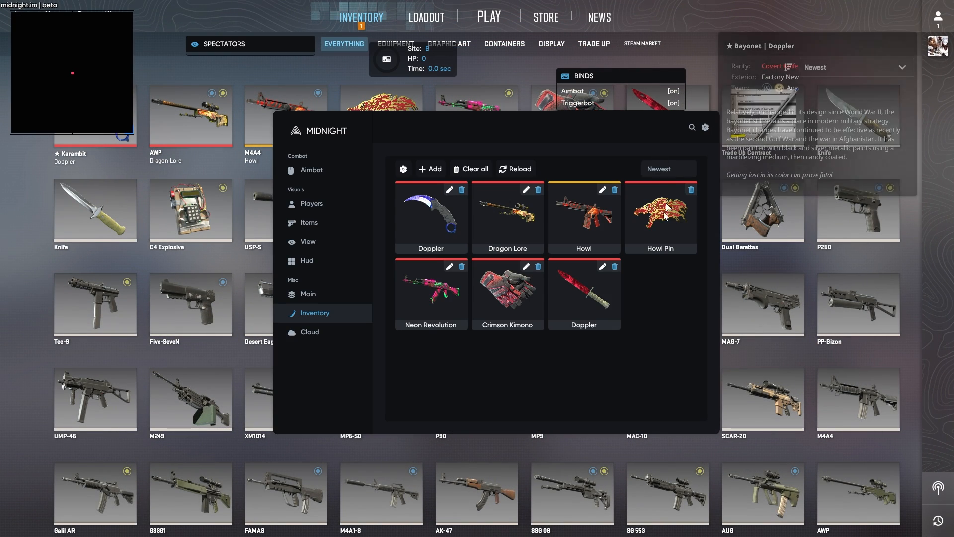
Step: View Midnight's three cloud configs, then return to the AWP aimbot settings
left_click(310, 331)
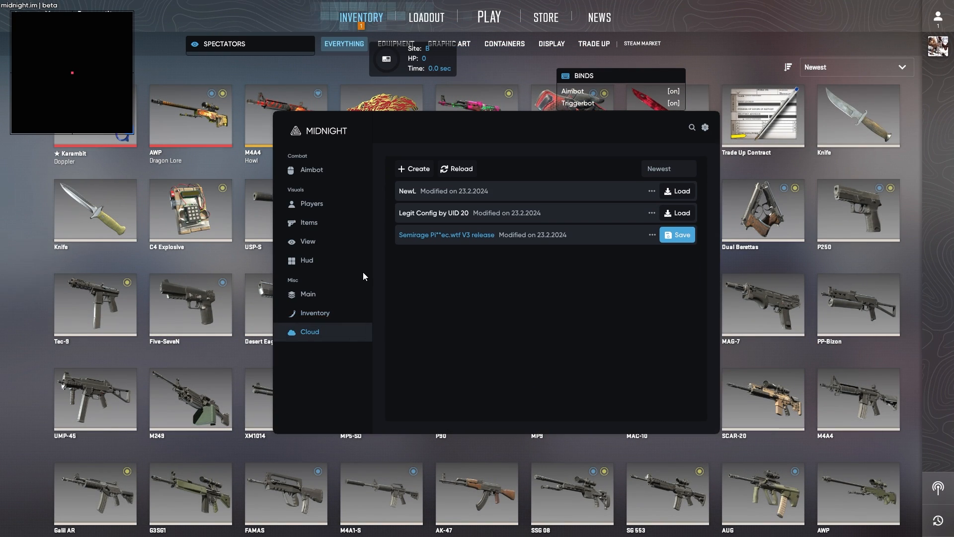
mouse_move(613, 320)
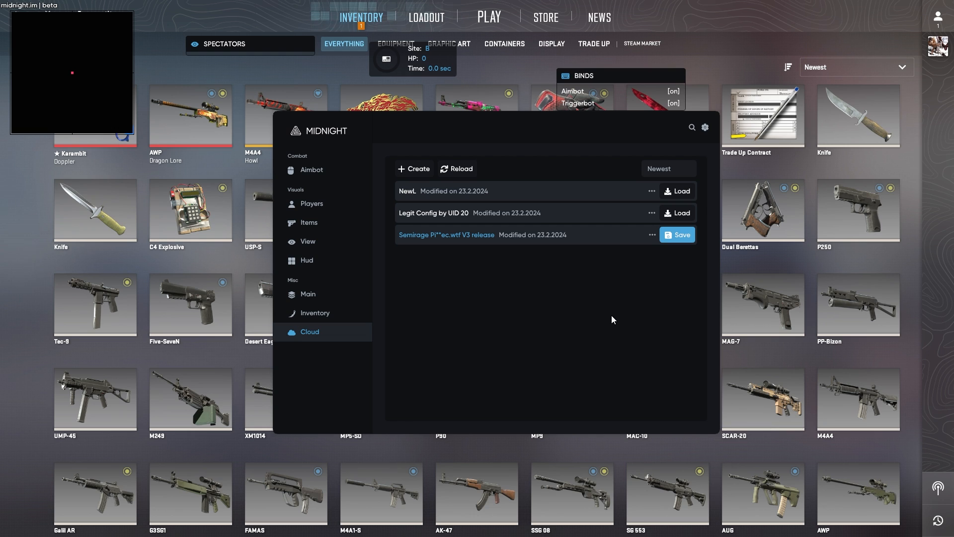
left_click(312, 170)
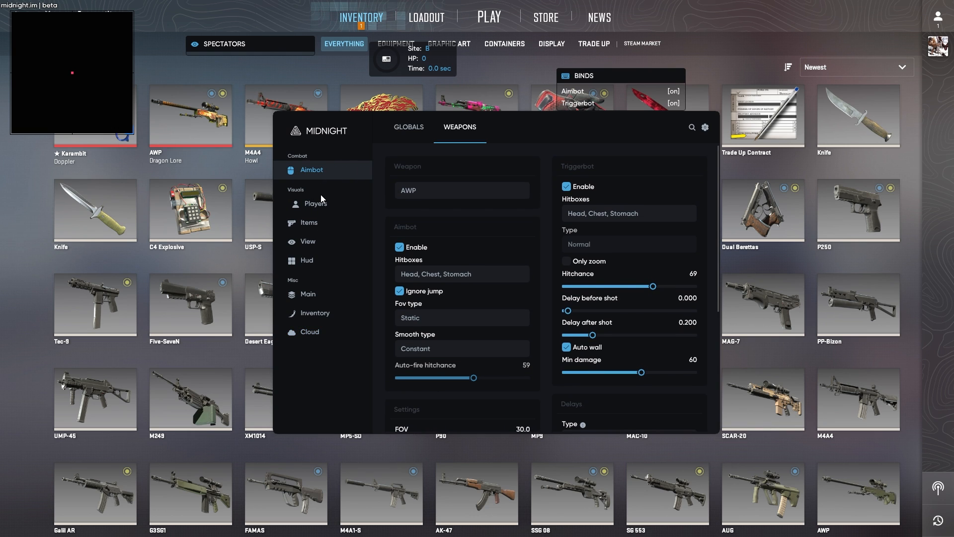